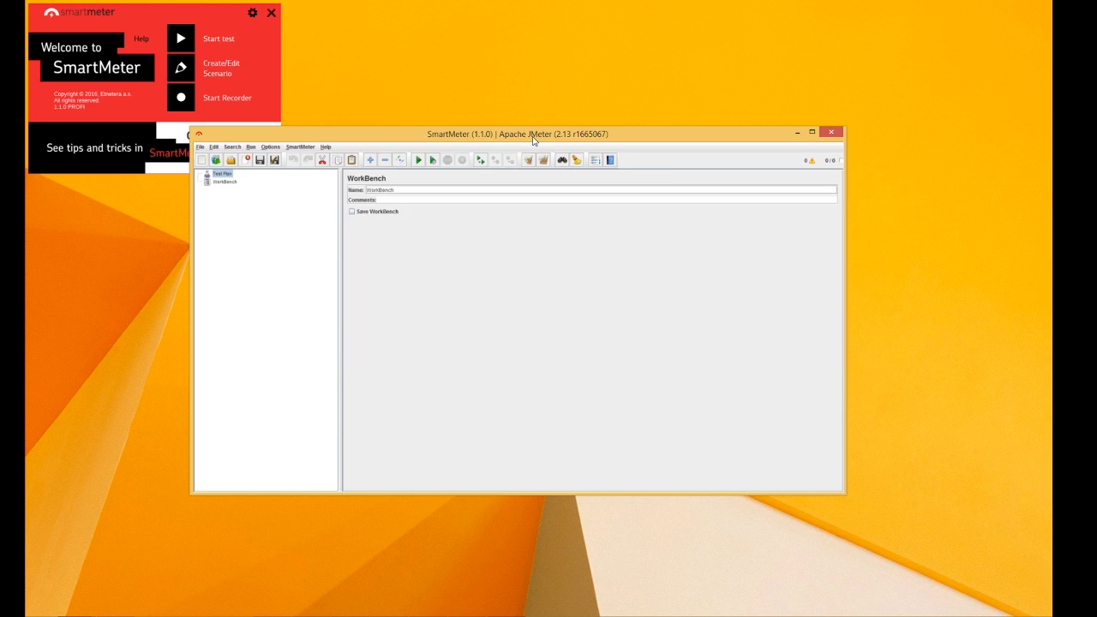
Step: Maximize SmartMeter and load the recently used .jmx test script via File > Open Recent
left_click(812, 134)
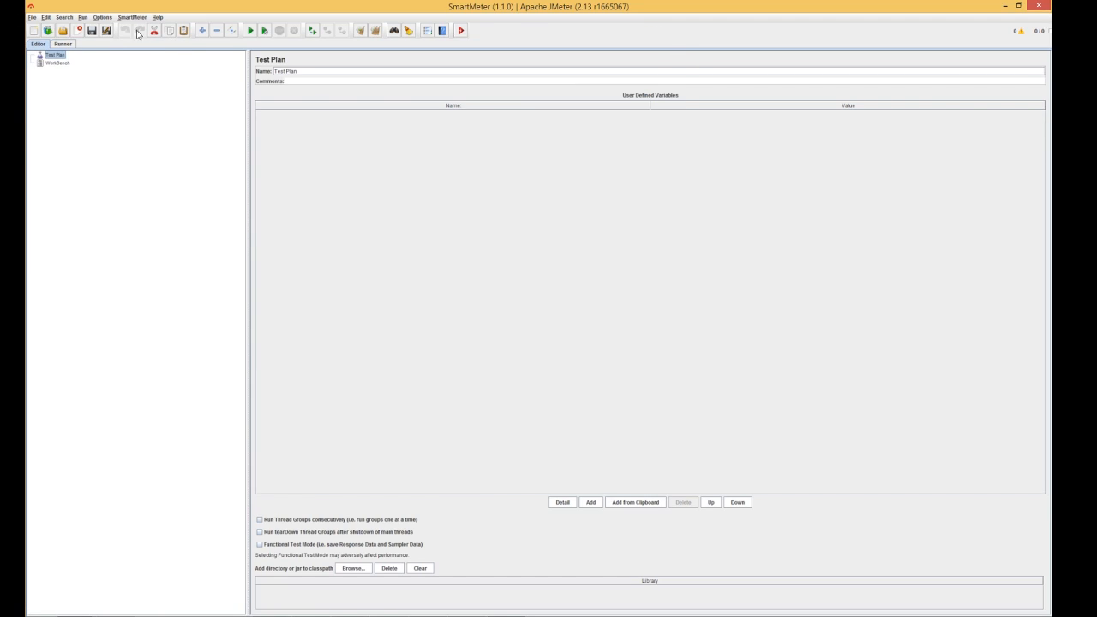
left_click(31, 17)
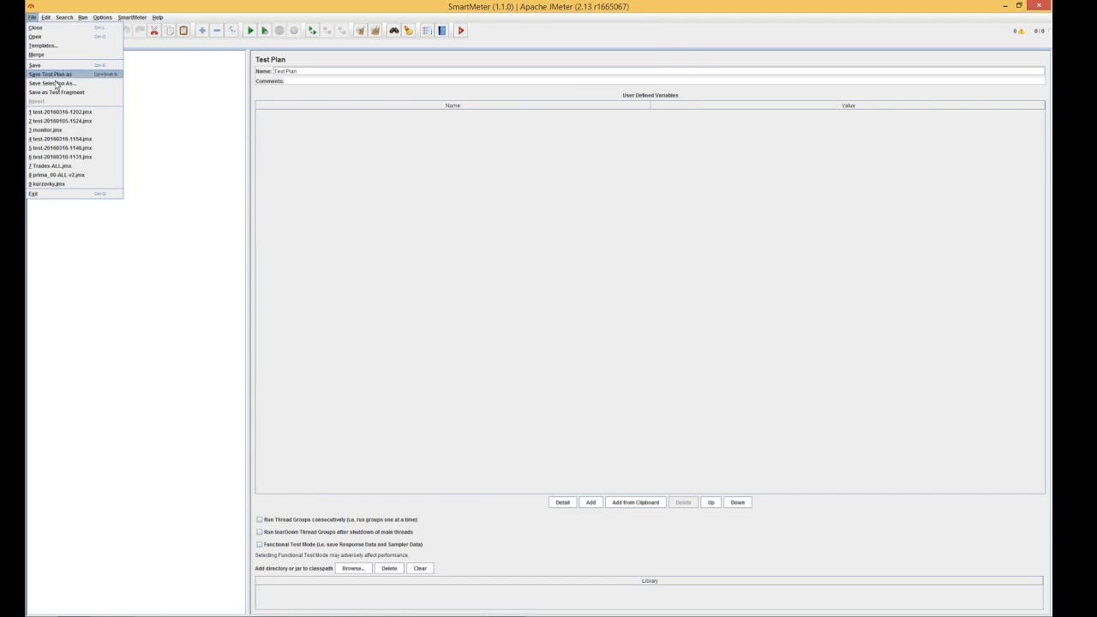
left_click(60, 111)
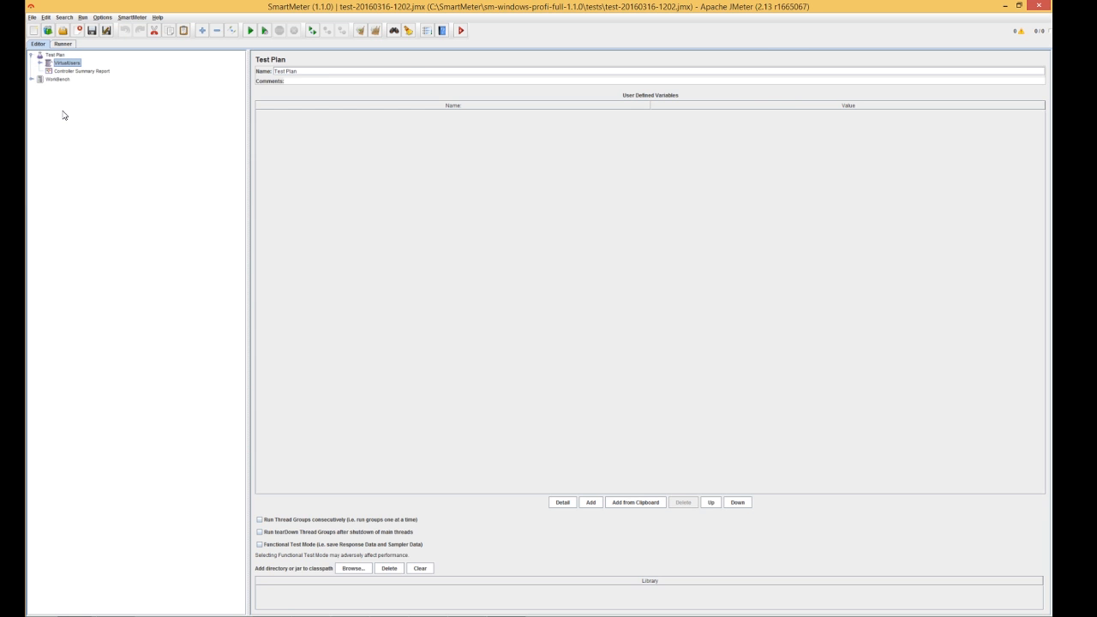
Step: Show the WorkBench recording log and expand the thread group and transactions to reveal their requests
left_click(67, 61)
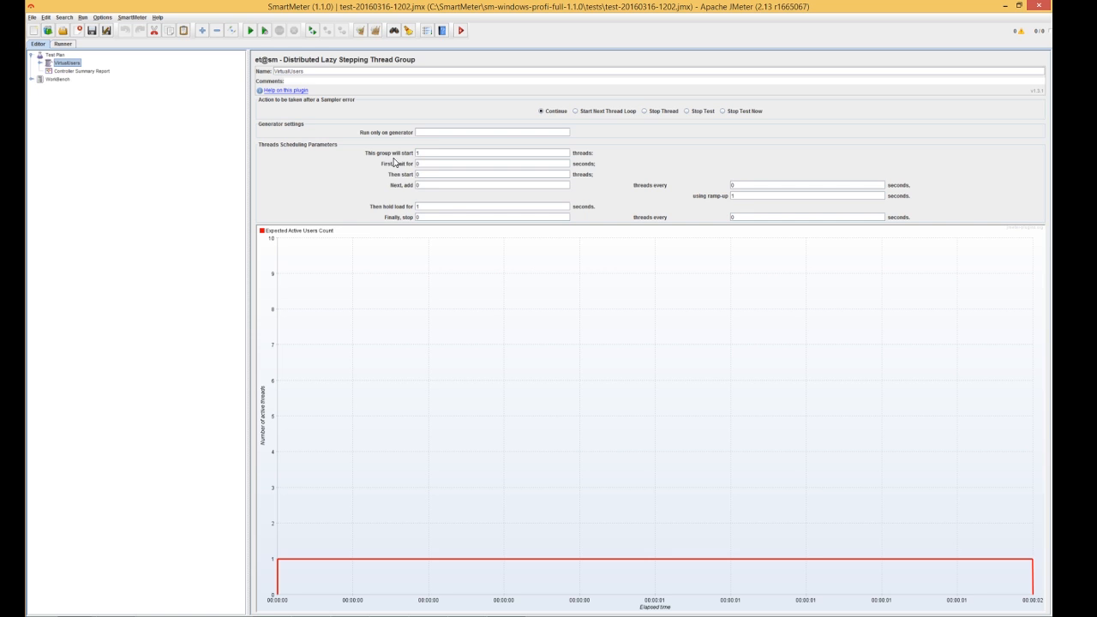
mouse_move(48, 85)
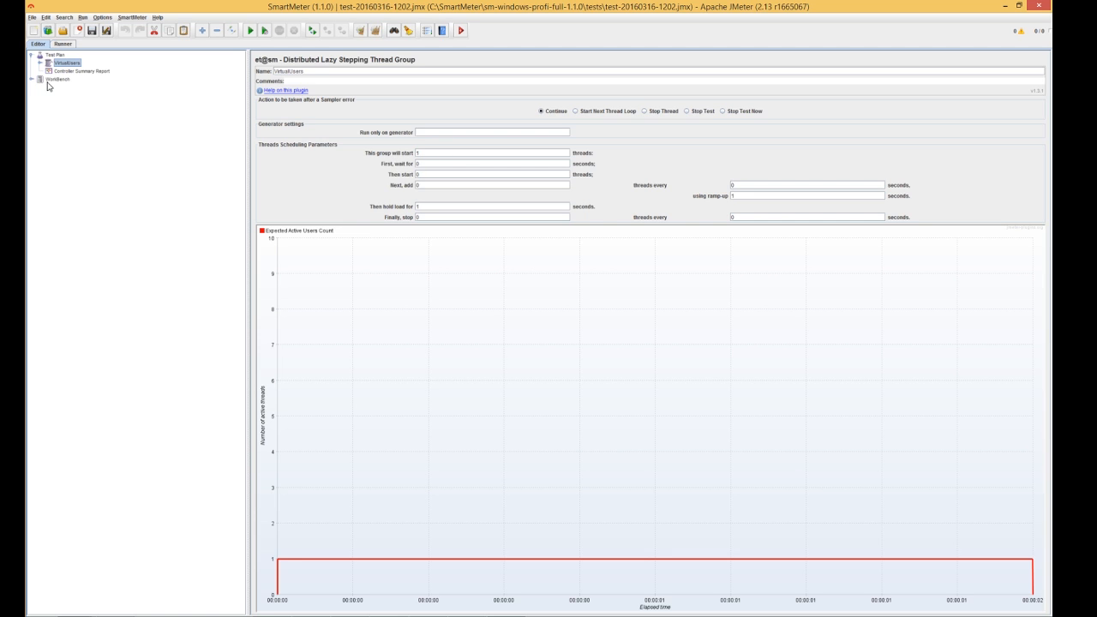
left_click(69, 85)
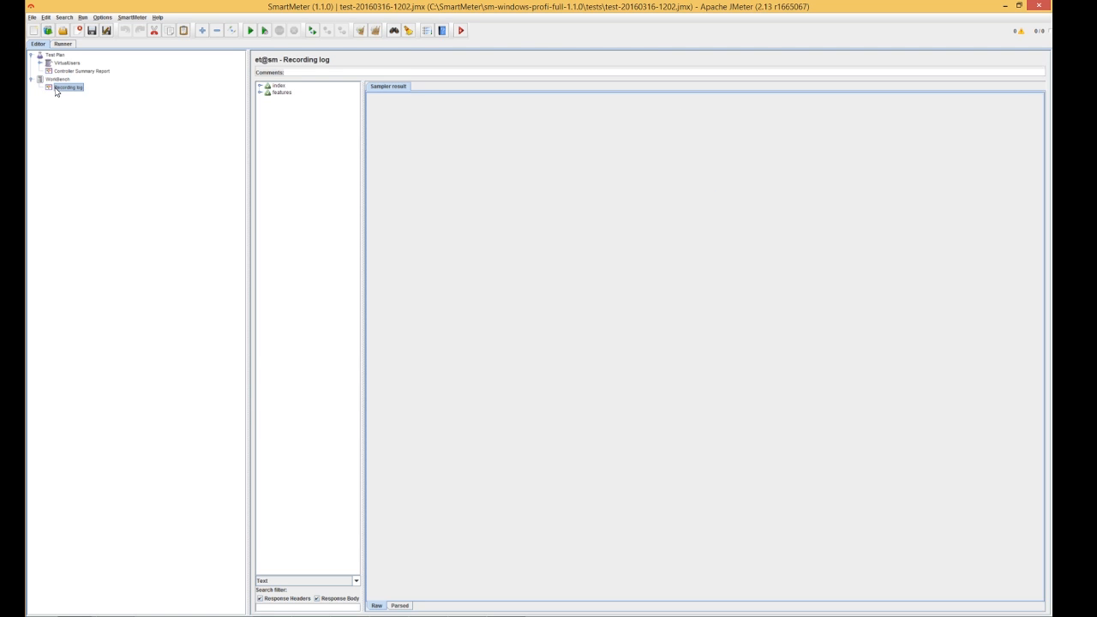
left_click(261, 86)
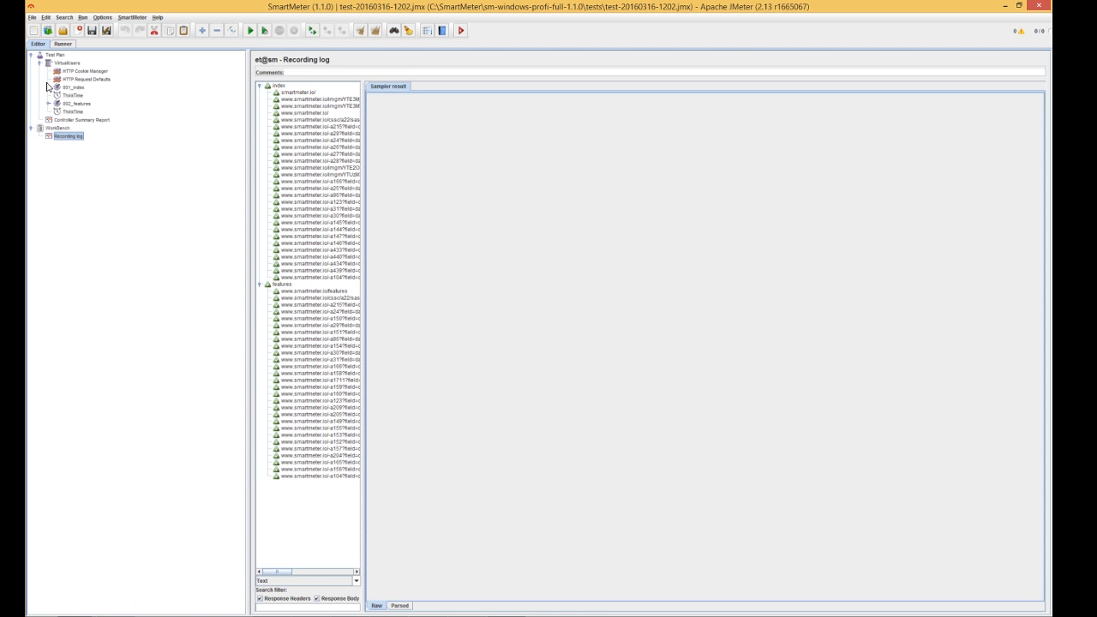
left_click(48, 86)
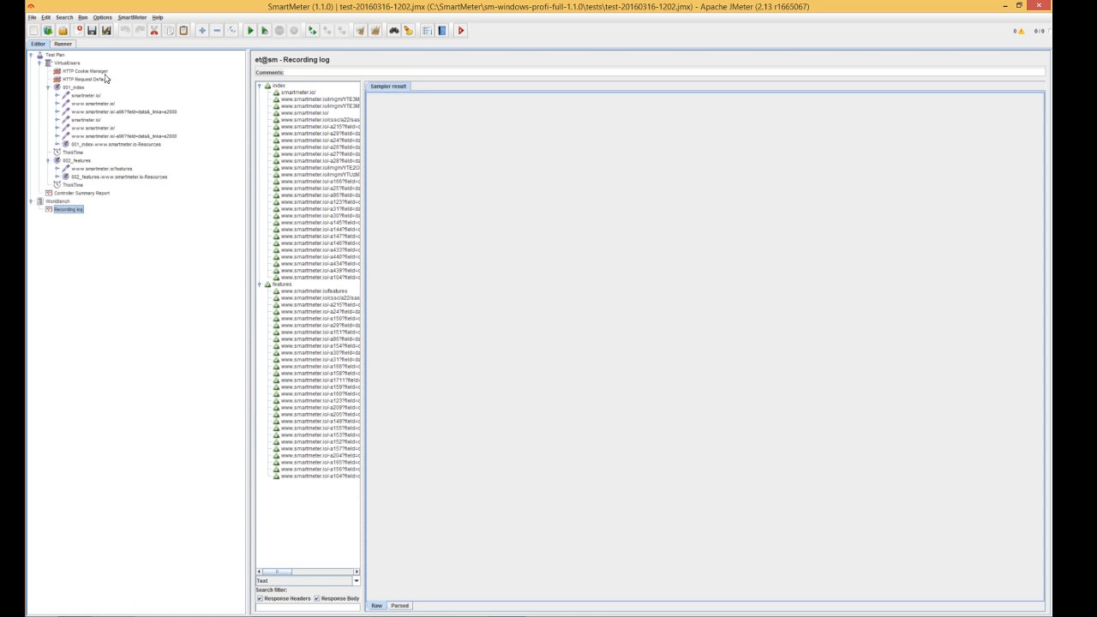
Step: Select the Distributed Lazy Stepping Thread Group to view its stepped ramp-up load profile graph
left_click(67, 61)
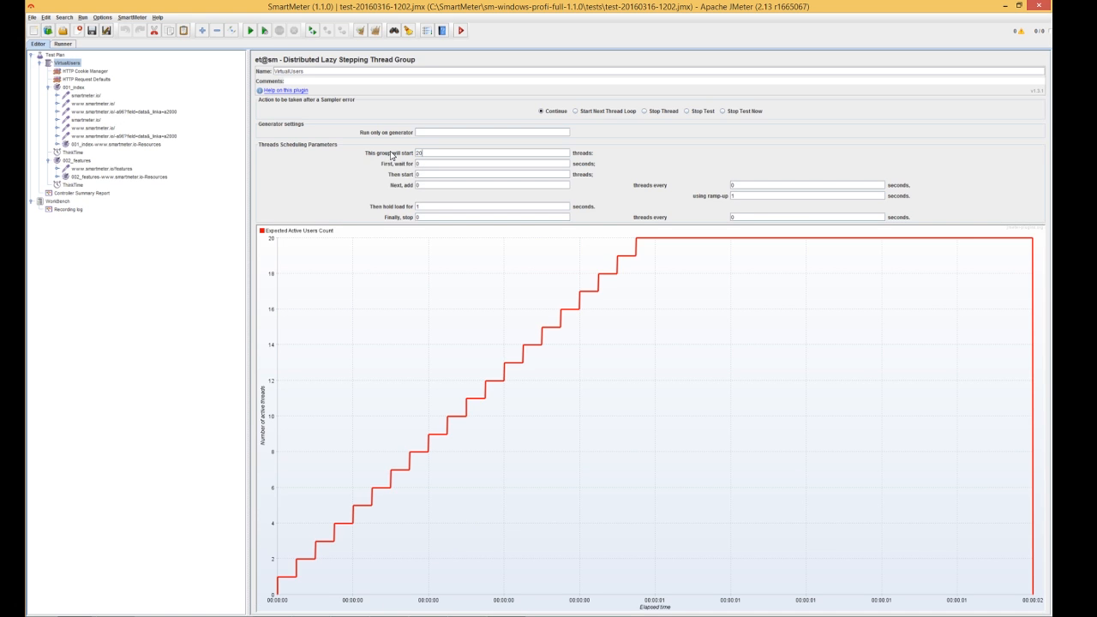
mouse_move(717, 202)
type("60")
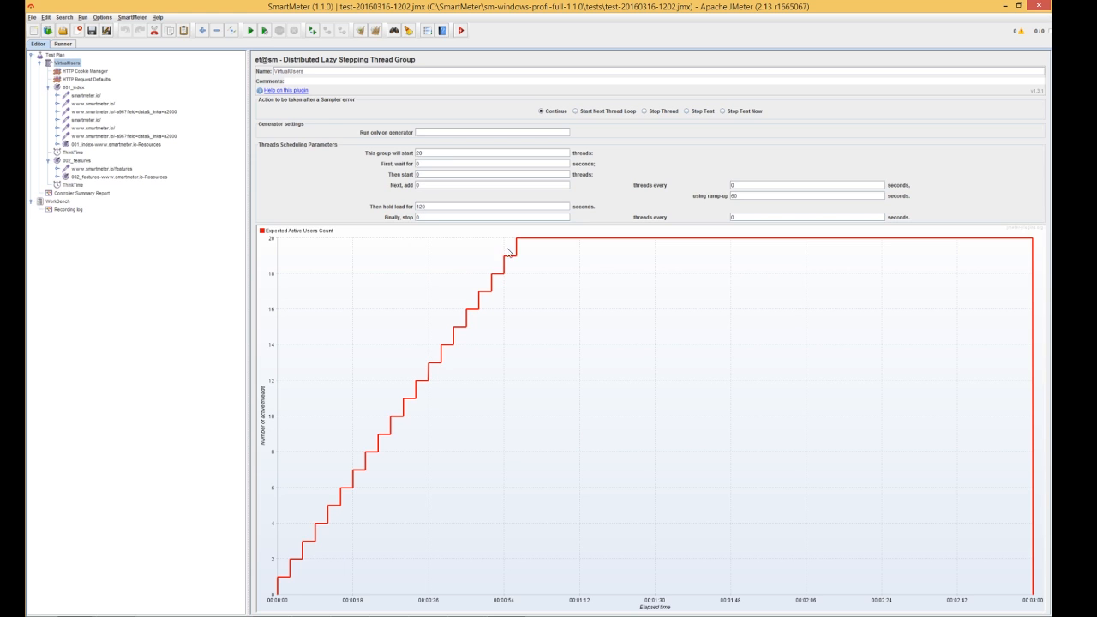
mouse_move(518, 600)
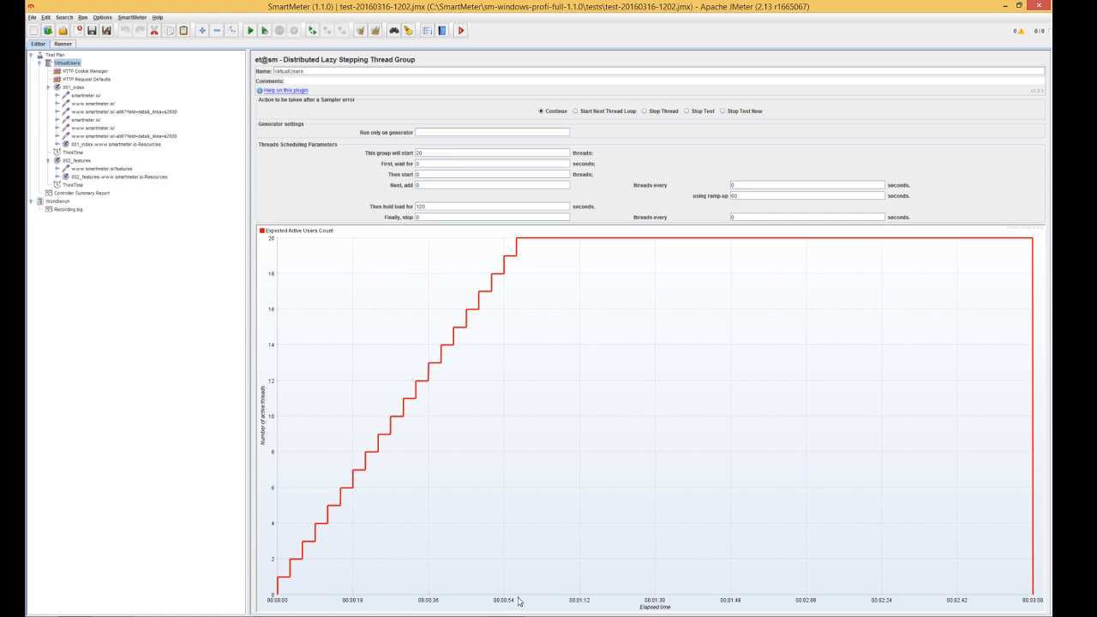
mouse_move(840, 583)
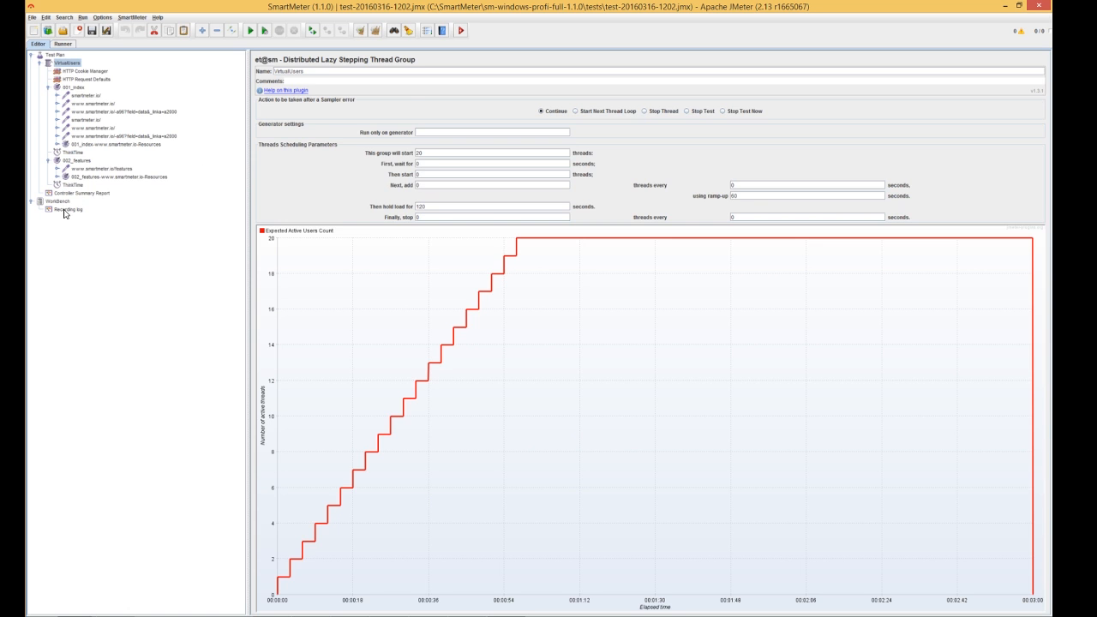
Step: Inspect the recorded homepage sample's sampler result, request and response data in the recording log
left_click(68, 209)
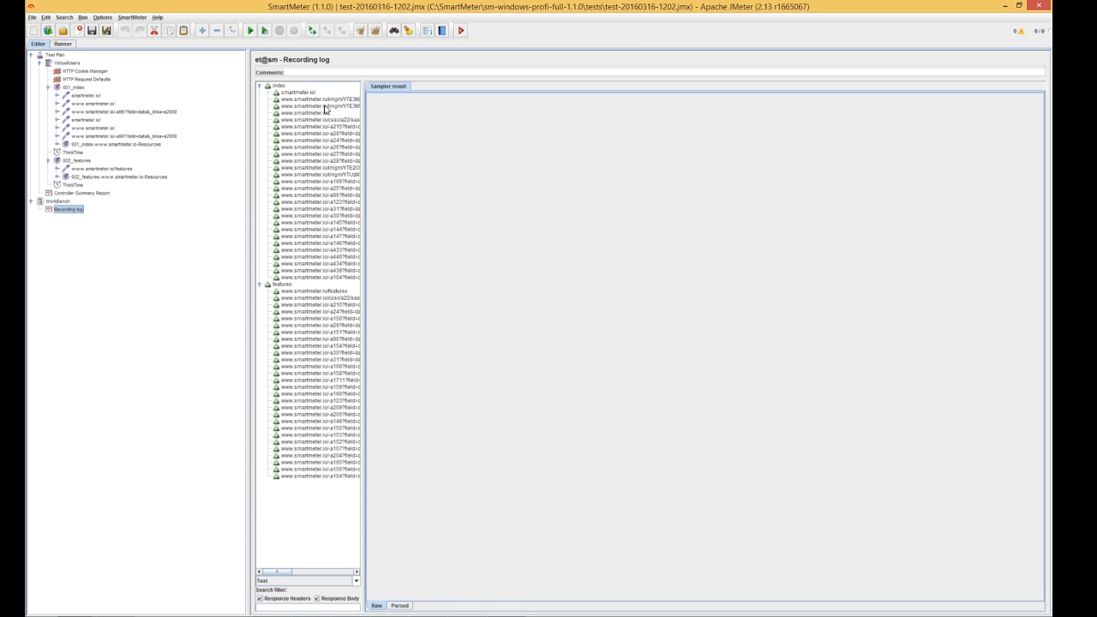
left_click(305, 113)
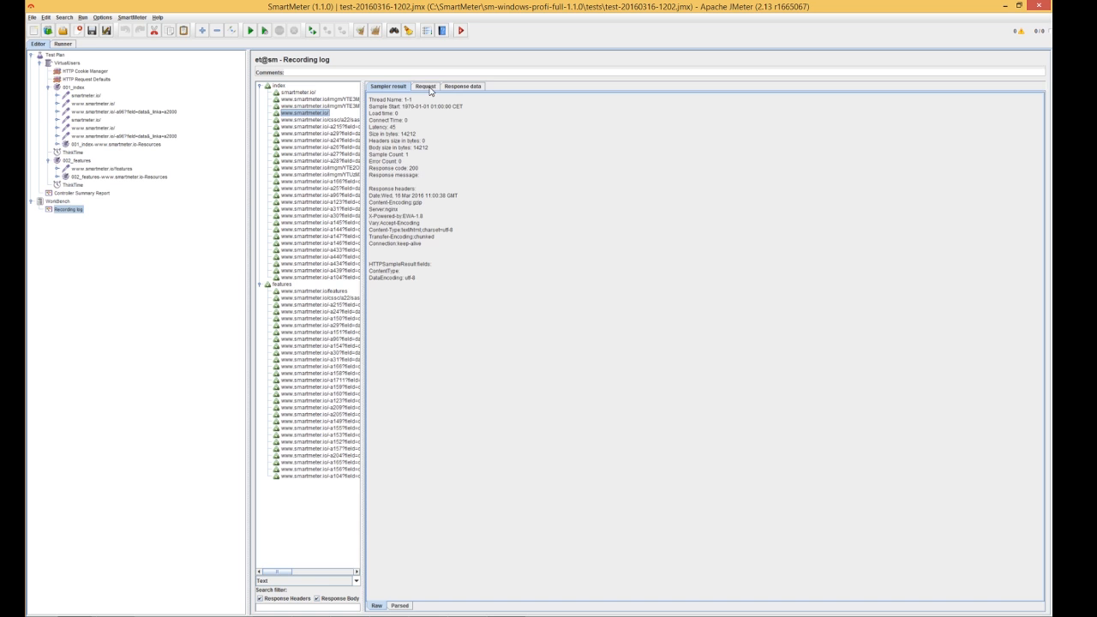
left_click(425, 85)
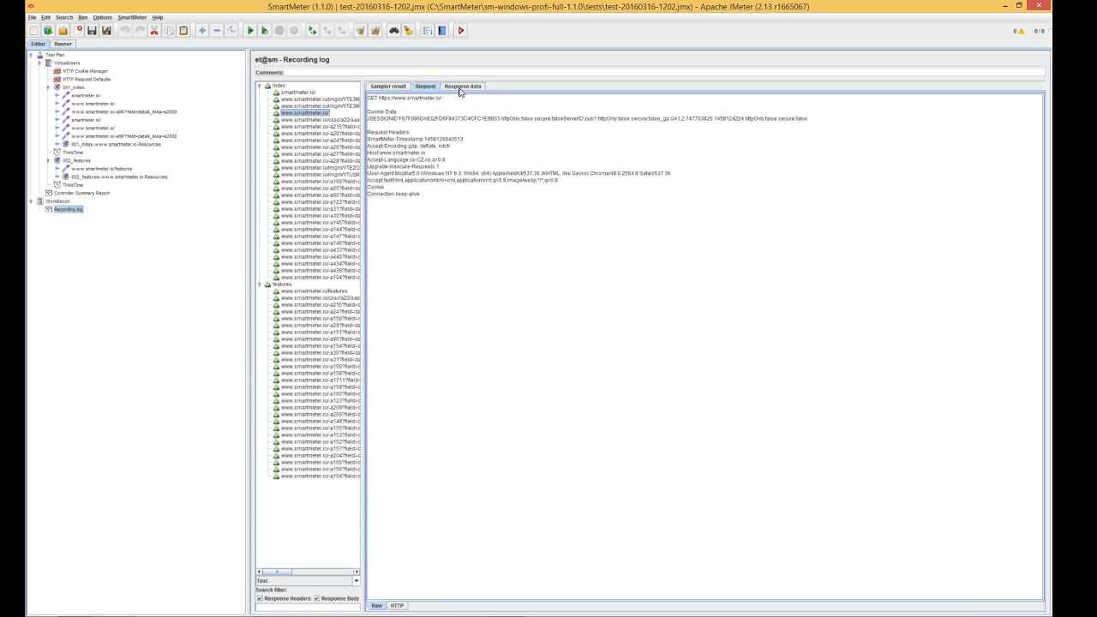
left_click(463, 86)
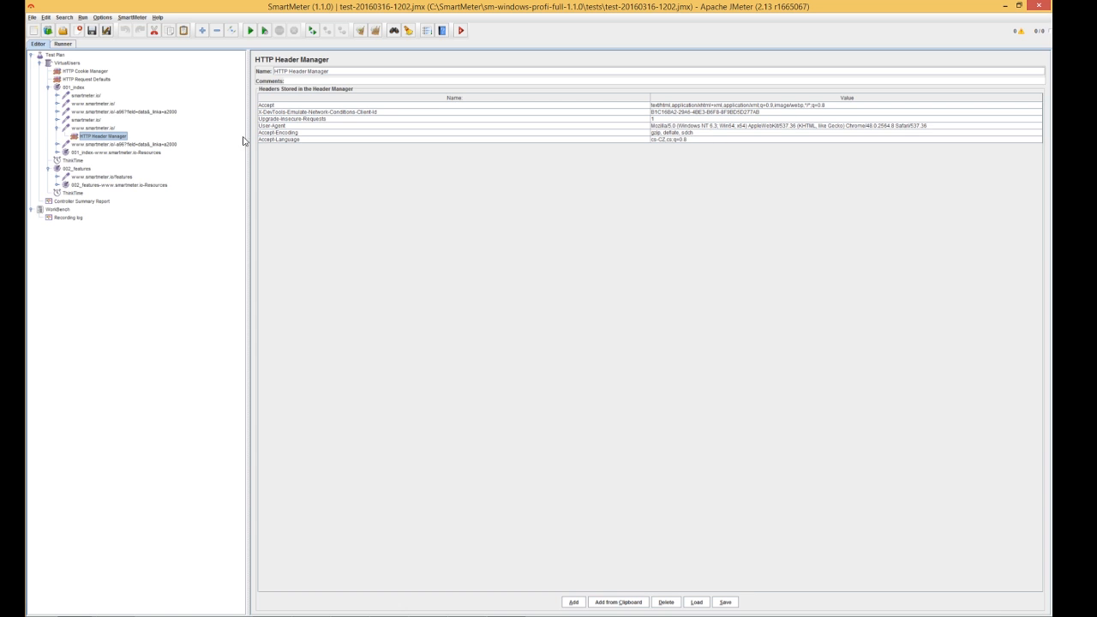
Step: Add a Better Response Assertion to the homepage request with the SmartMeter page title as pattern
right_click(89, 129)
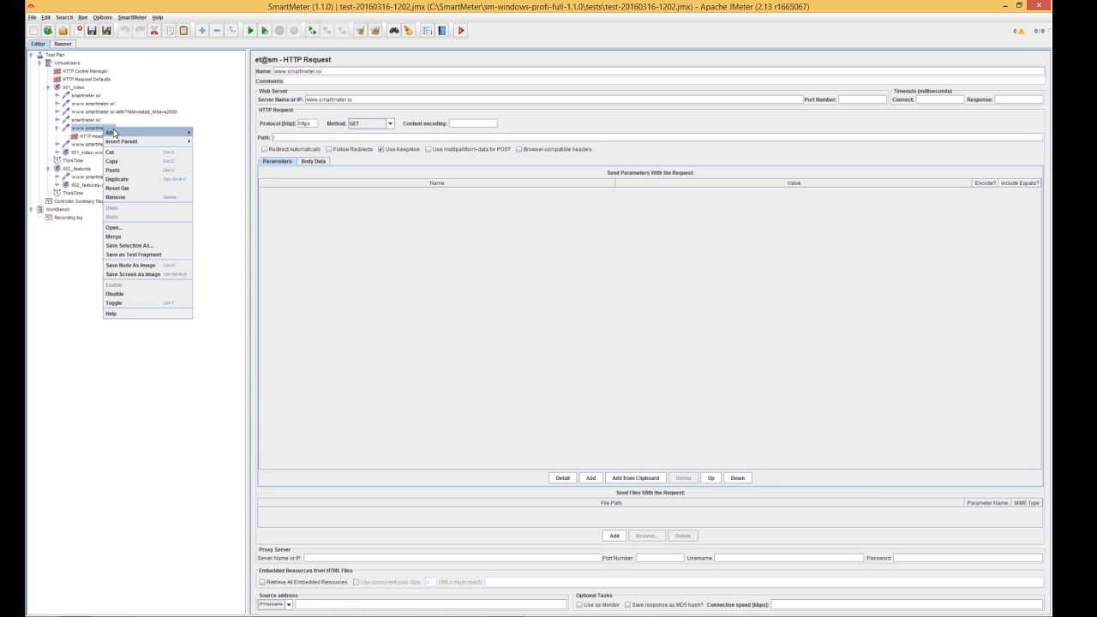
mouse_move(209, 170)
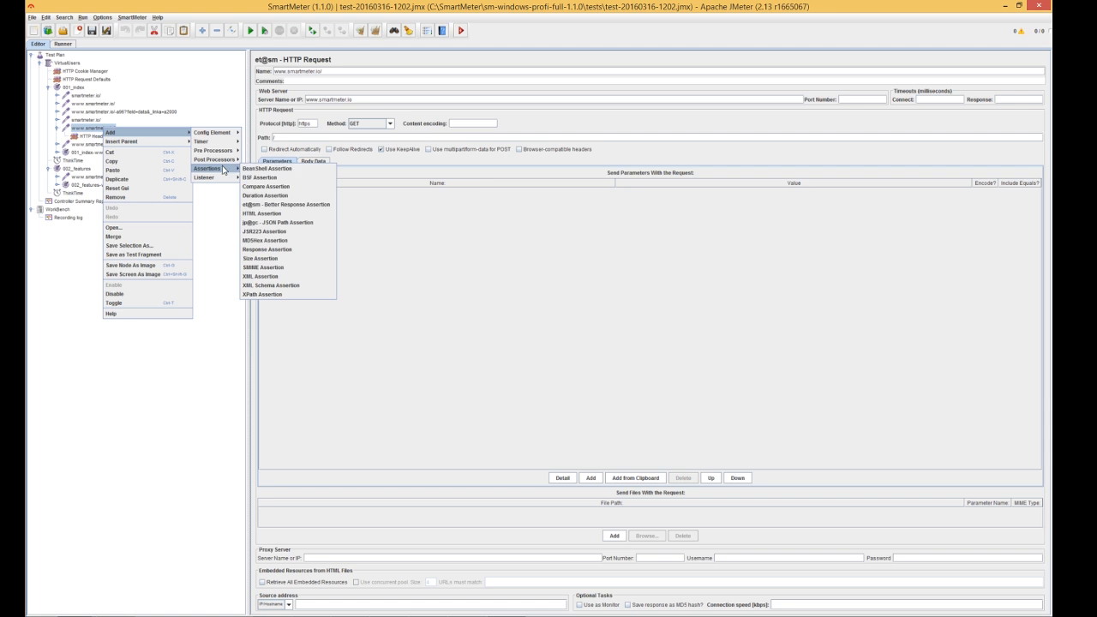
mouse_move(288, 204)
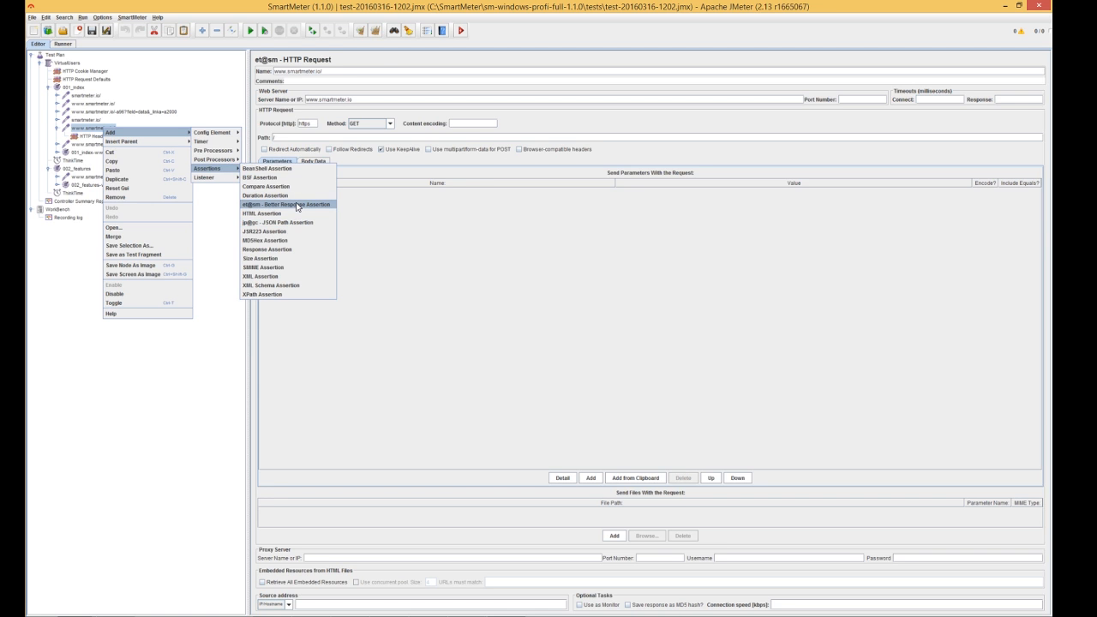
left_click(284, 204)
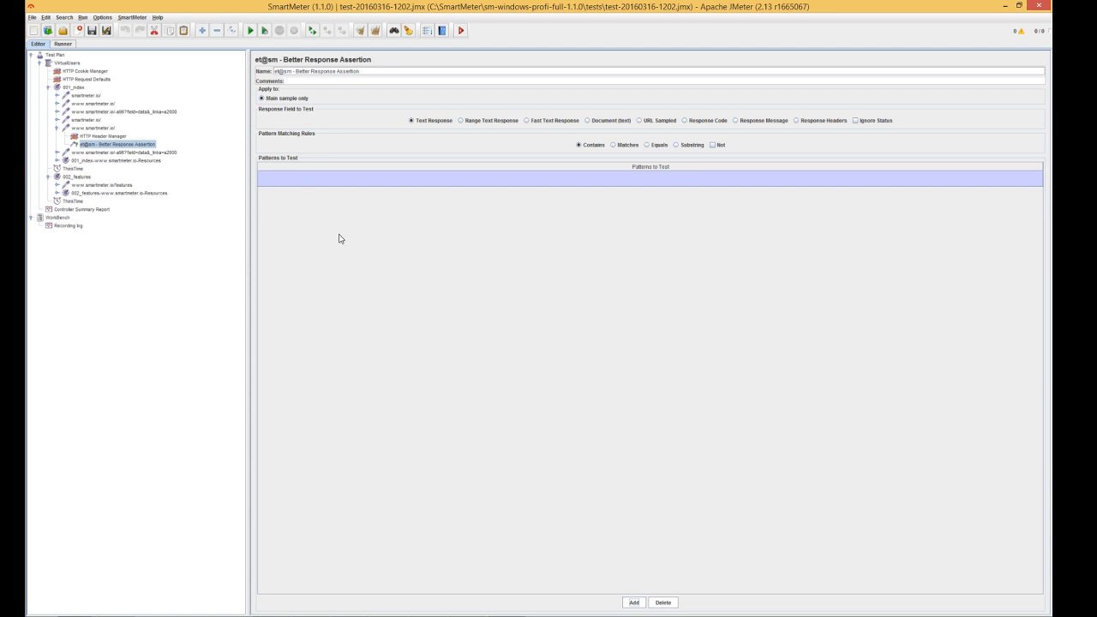
type("<title>SmartMeter - Performance Testing with Enterprise-Level Features with a familiar JMeter interface</title>")
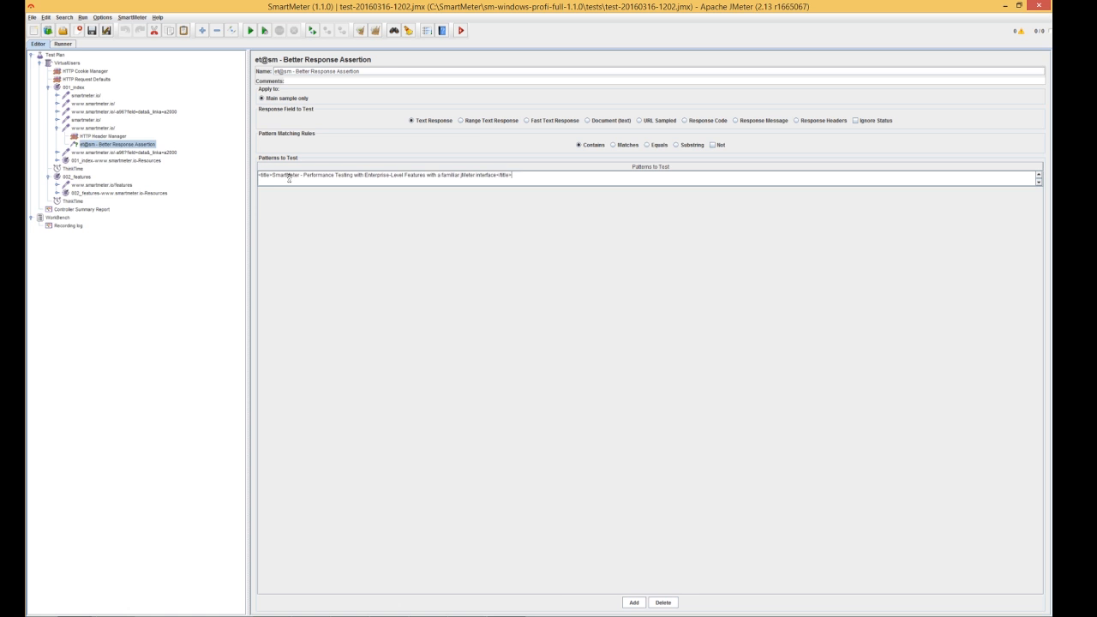
left_click(103, 137)
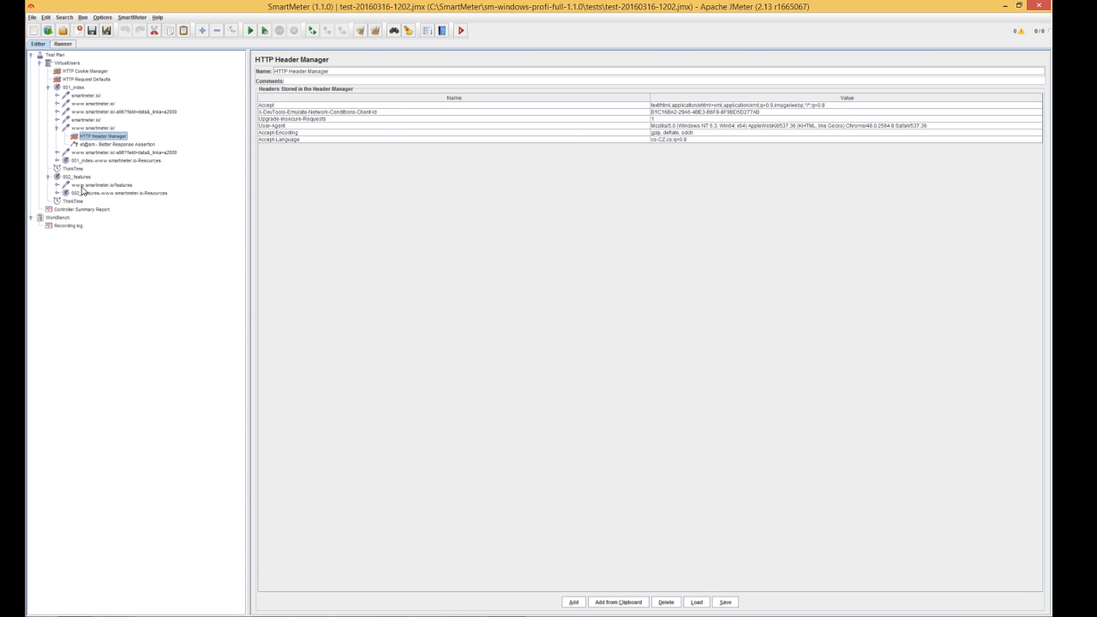
Step: Check the features page's recorded response, then bring up Add > Assertions for the features request
left_click(69, 226)
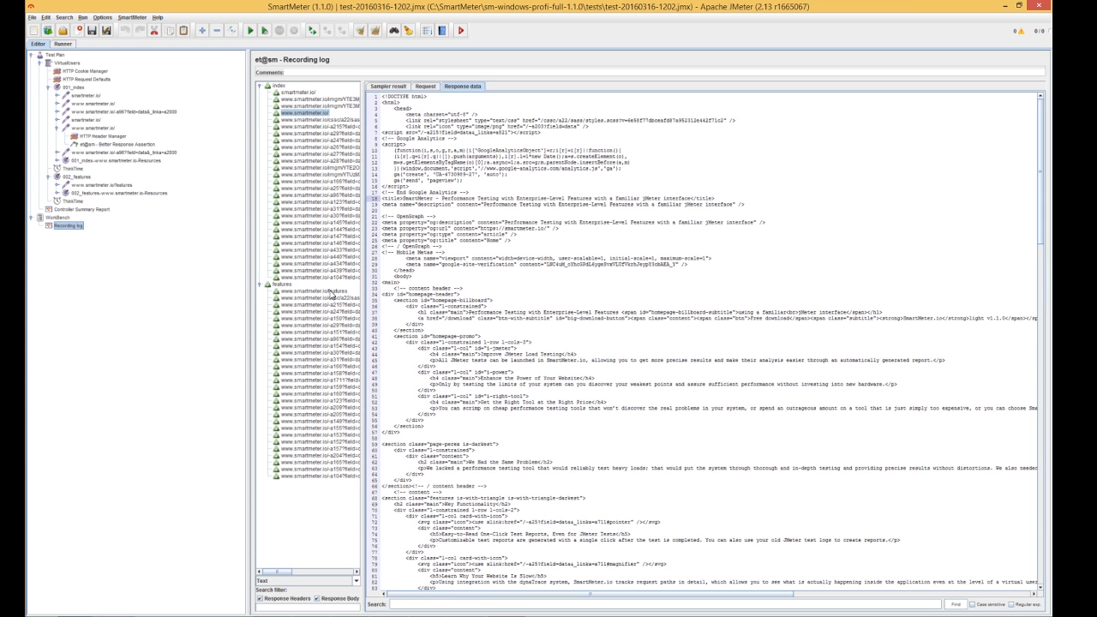
left_click(310, 291)
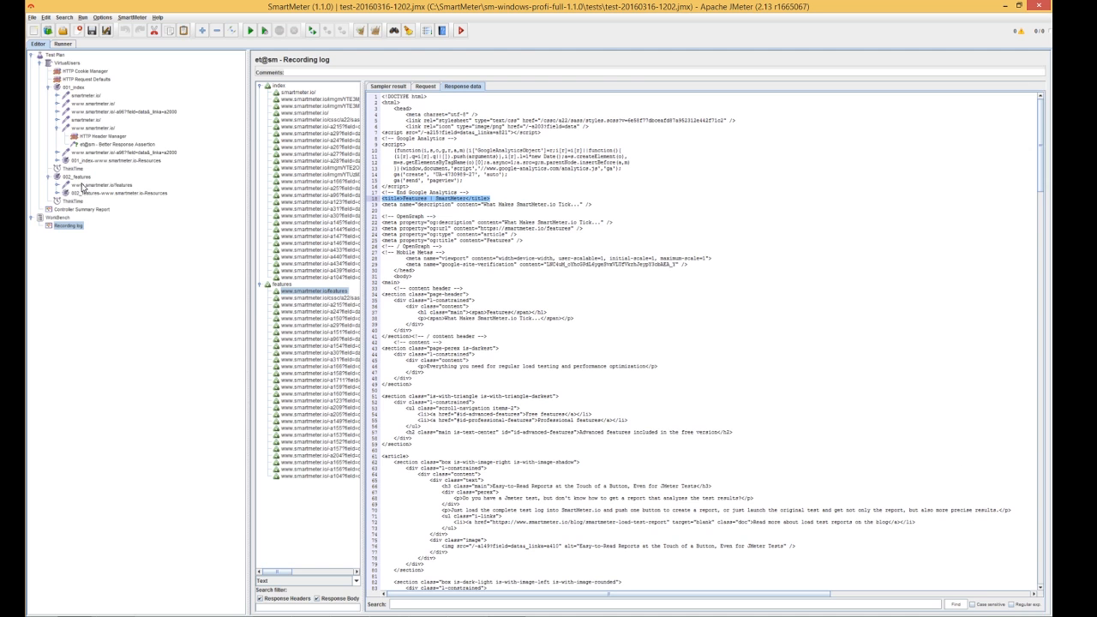
left_click(101, 185)
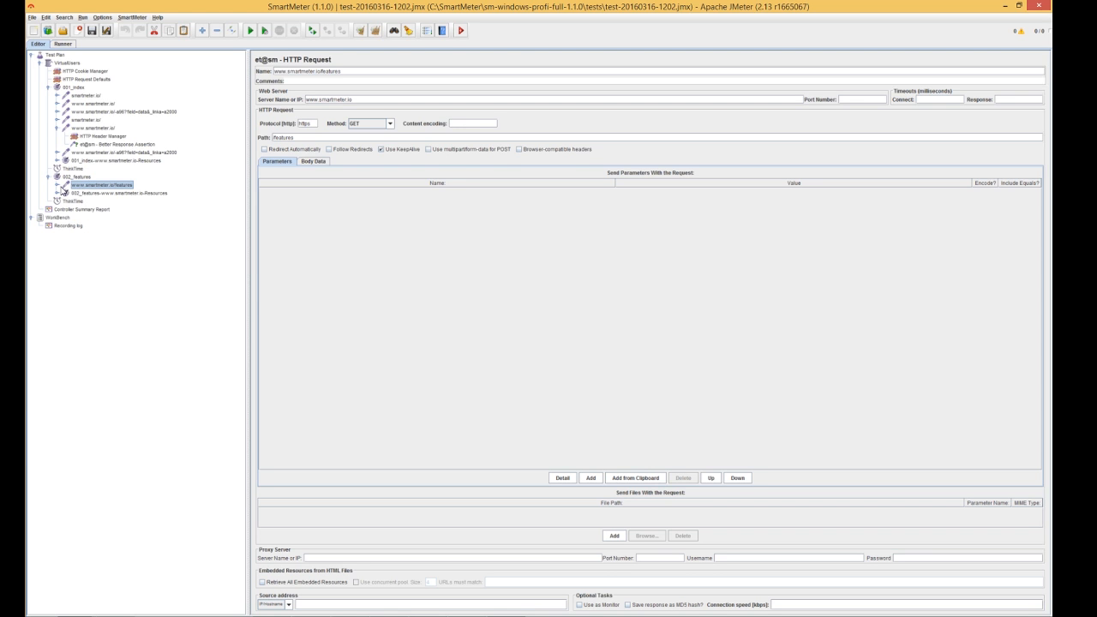
right_click(101, 185)
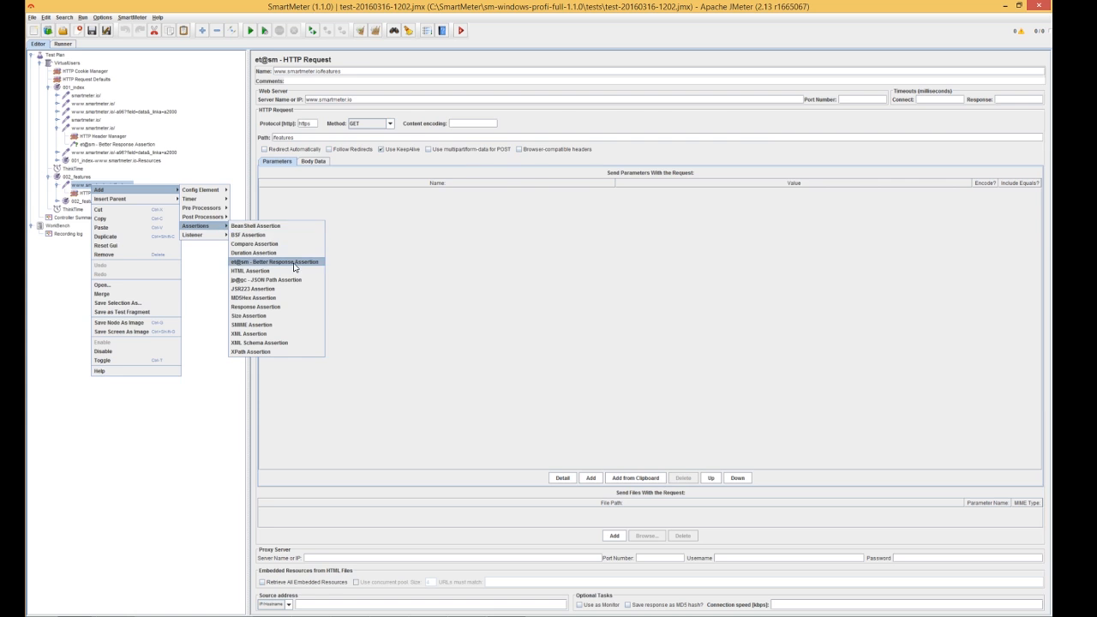
Step: Add the pattern '<title>Features | SmartMeter</title>' to the features request's response assertion
left_click(274, 261)
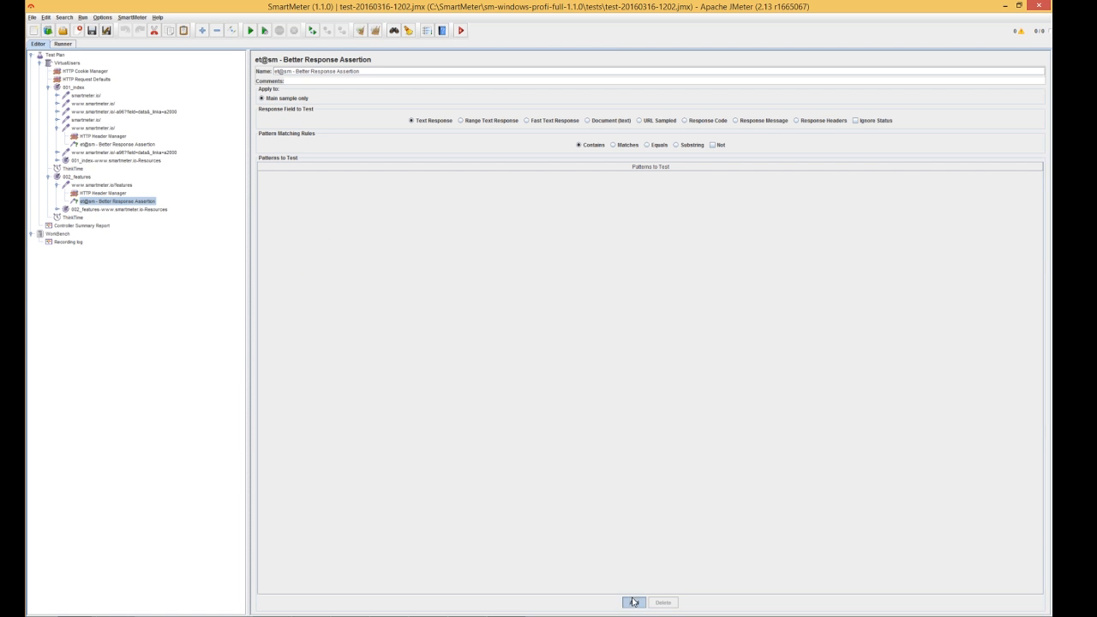
left_click(632, 601)
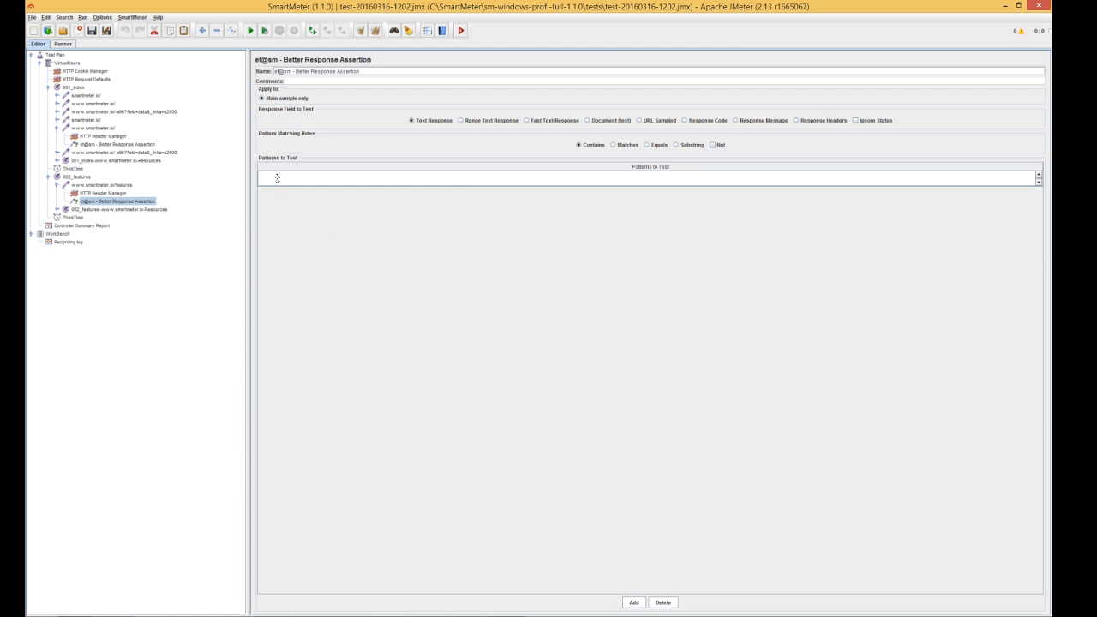
type("<title>Features | SmartMeter</title>")
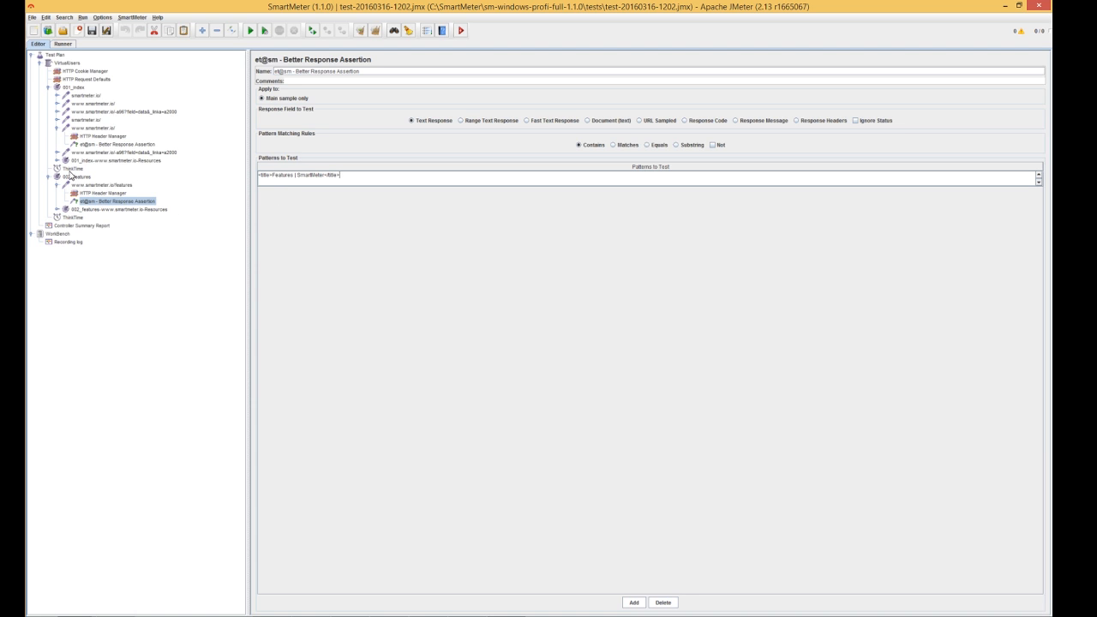
Step: Add a second st@sm ThinkTime timer to the thread group with a 10000 ms duration
left_click(72, 170)
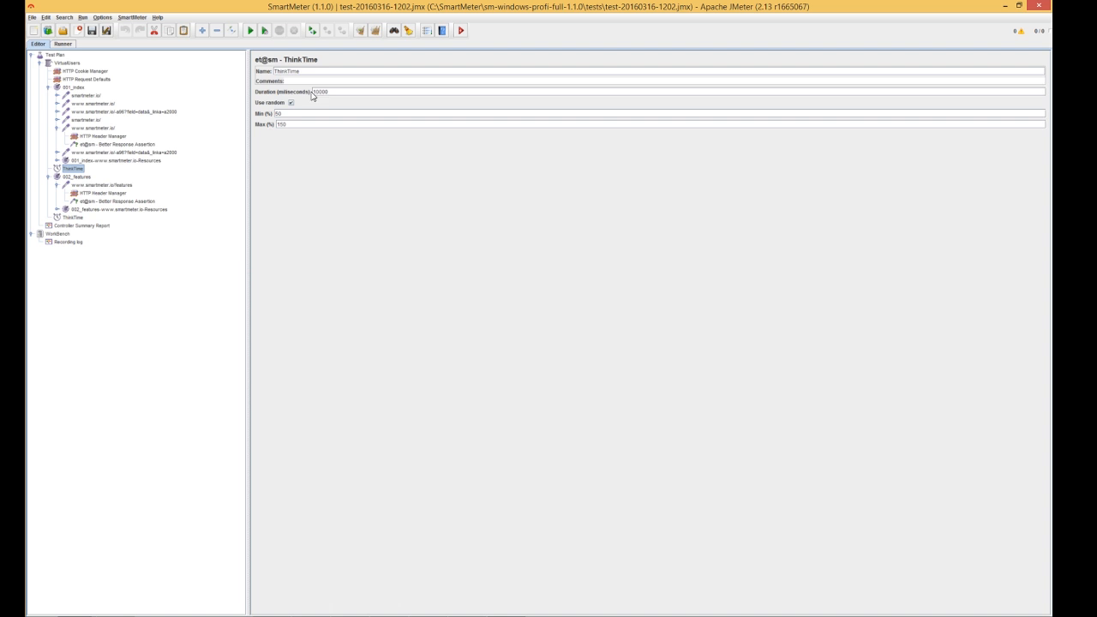
left_click(67, 62)
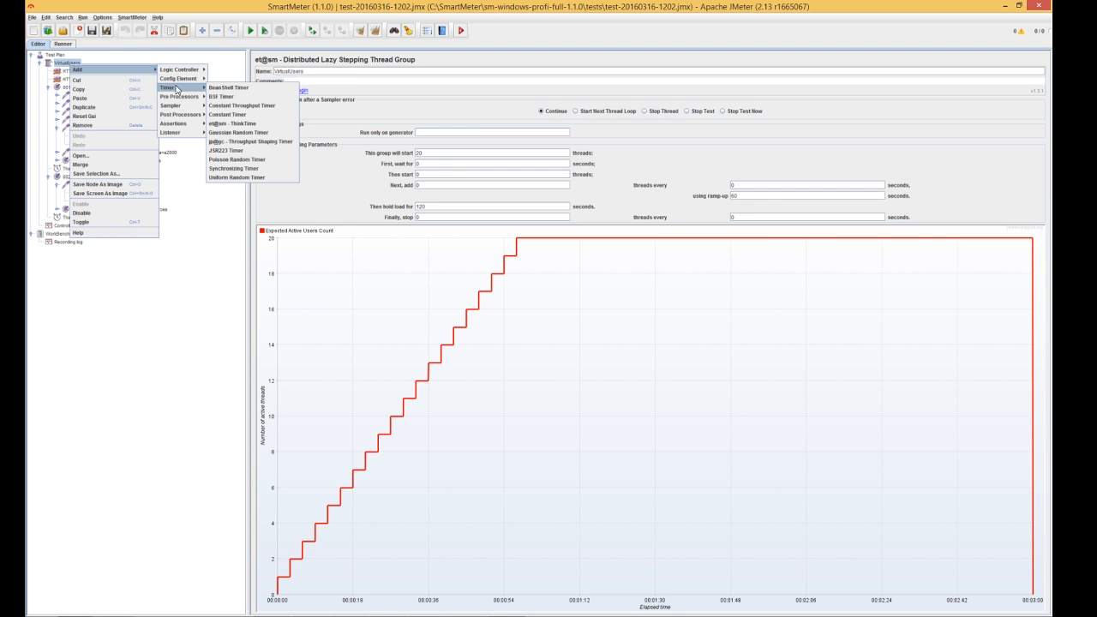
mouse_move(221, 96)
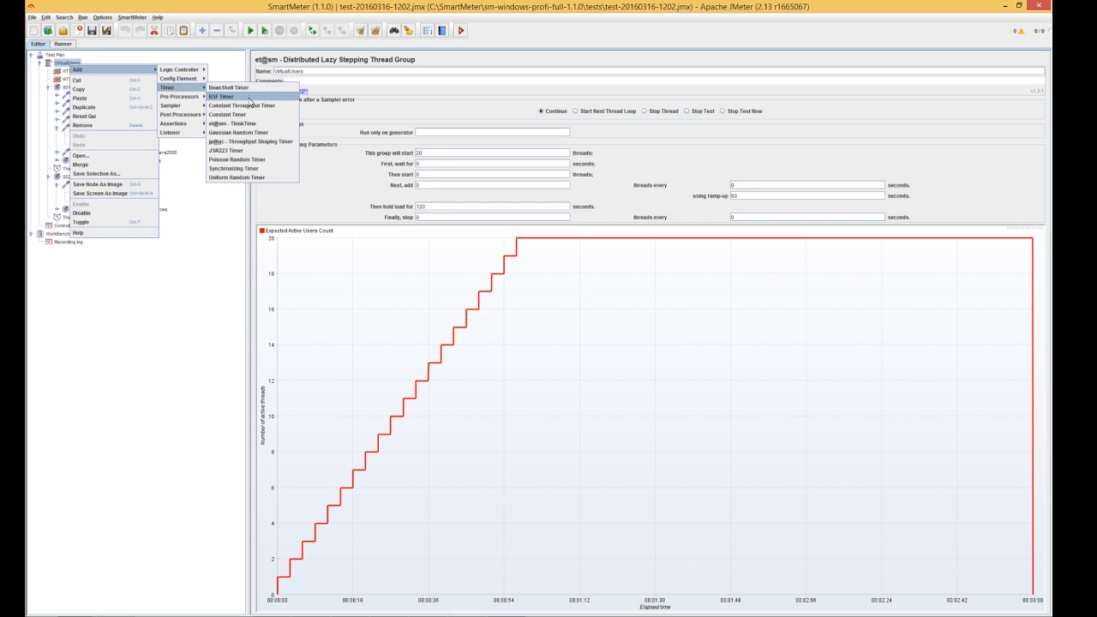
mouse_move(240, 123)
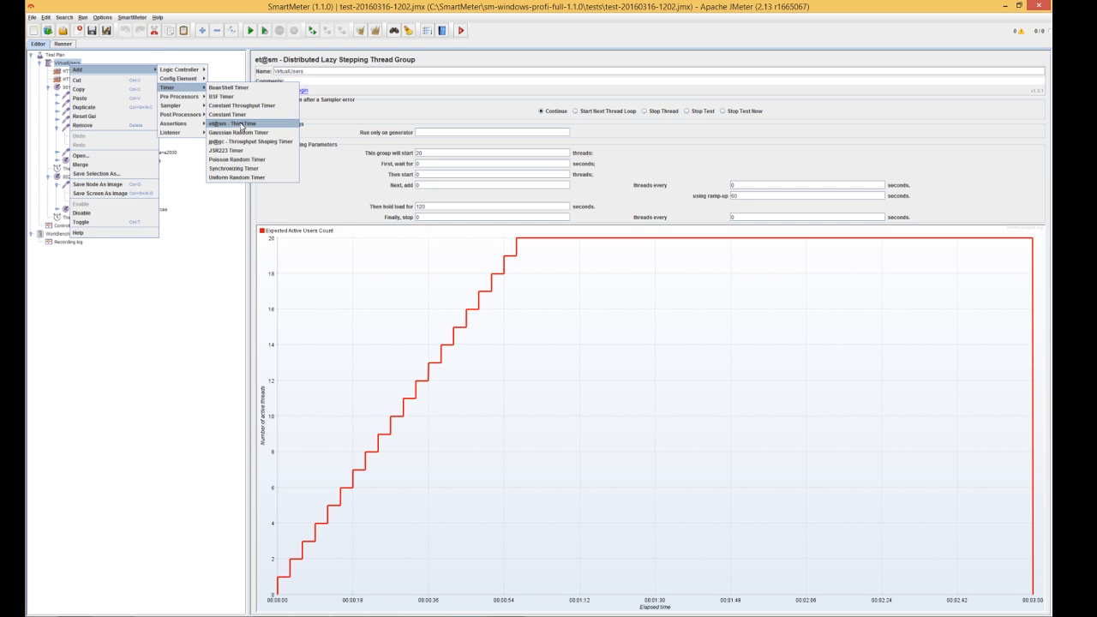
left_click(229, 123)
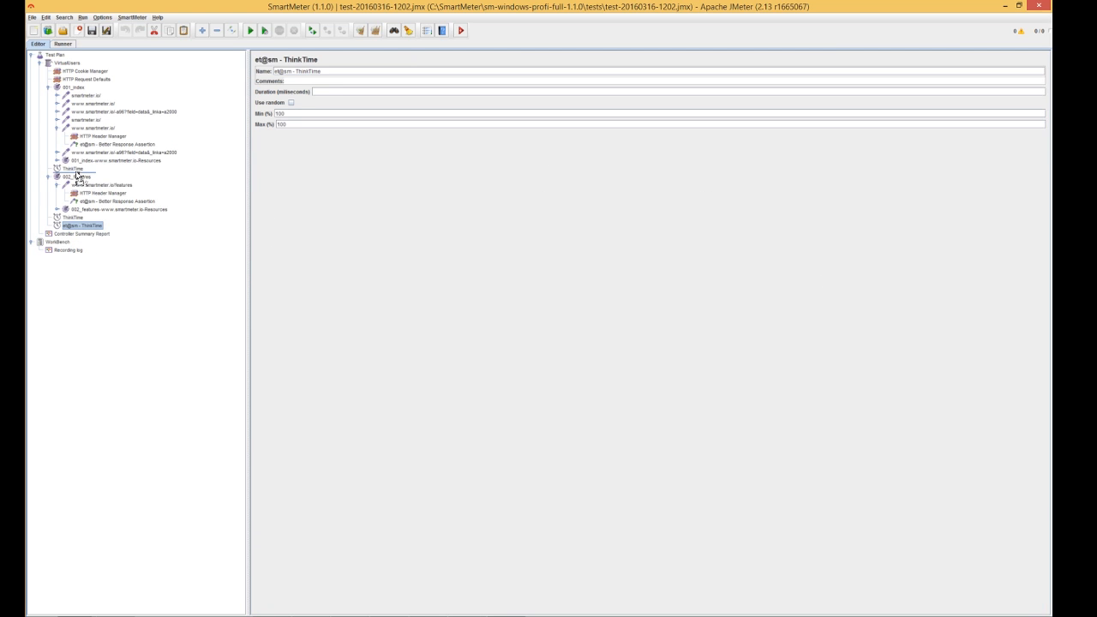
left_click(72, 170)
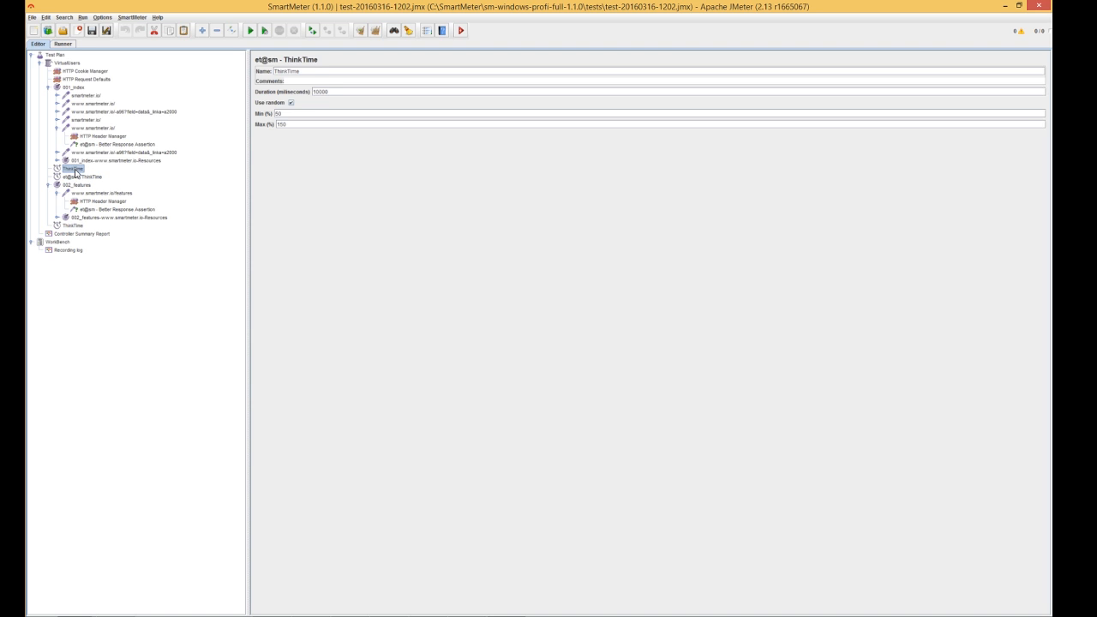
left_click(82, 177)
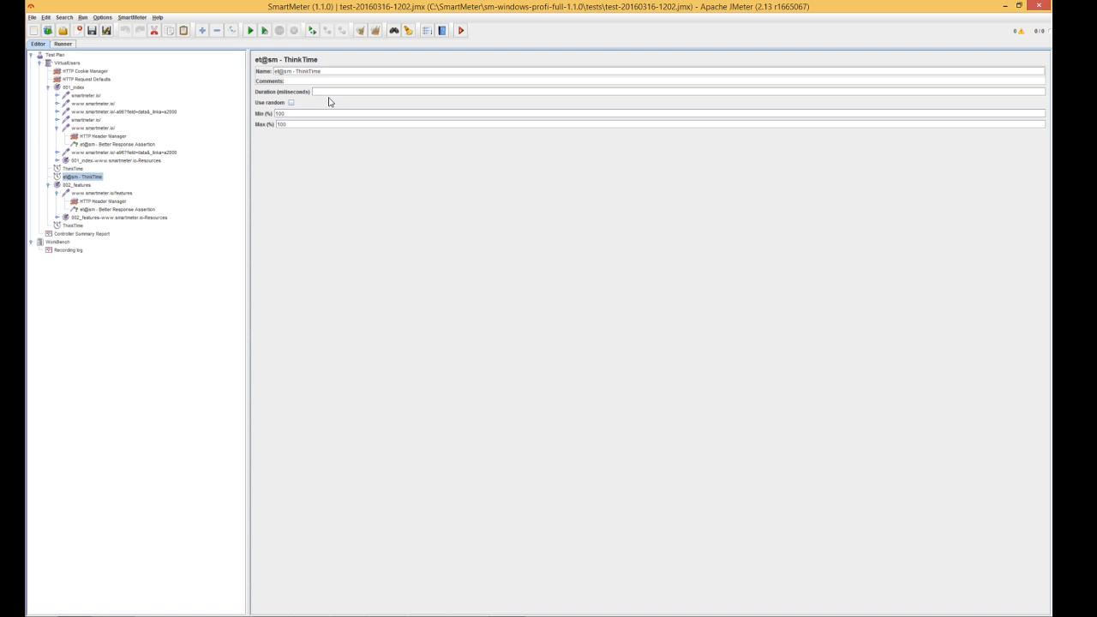
type("10000")
type("50")
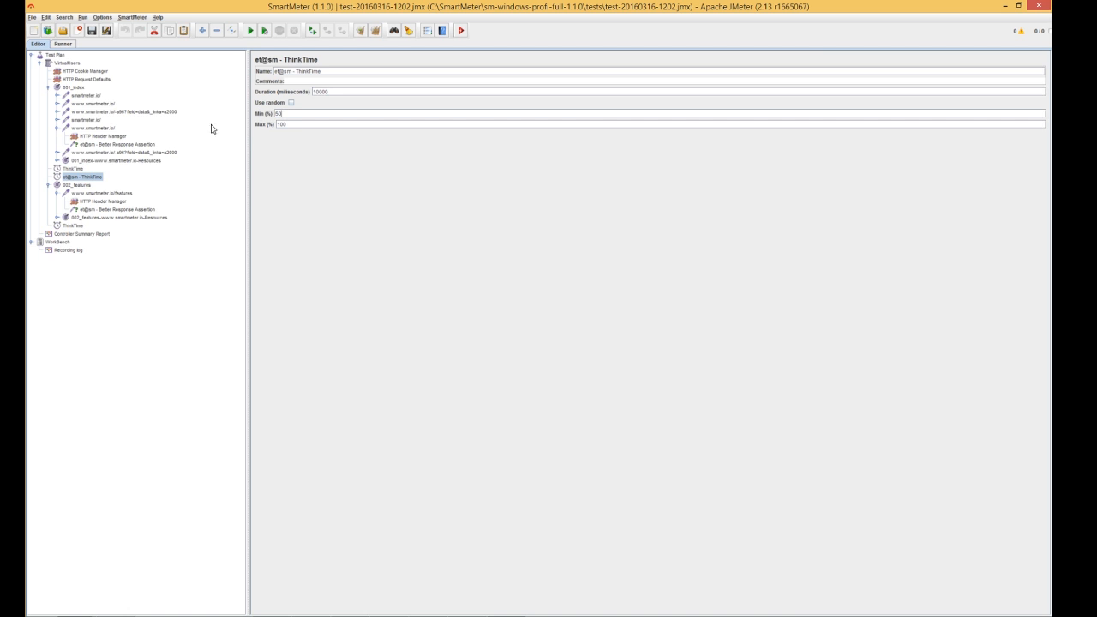
Step: Move the think time between the transactions and add a View Results Tree listener to the thread group
right_click(74, 170)
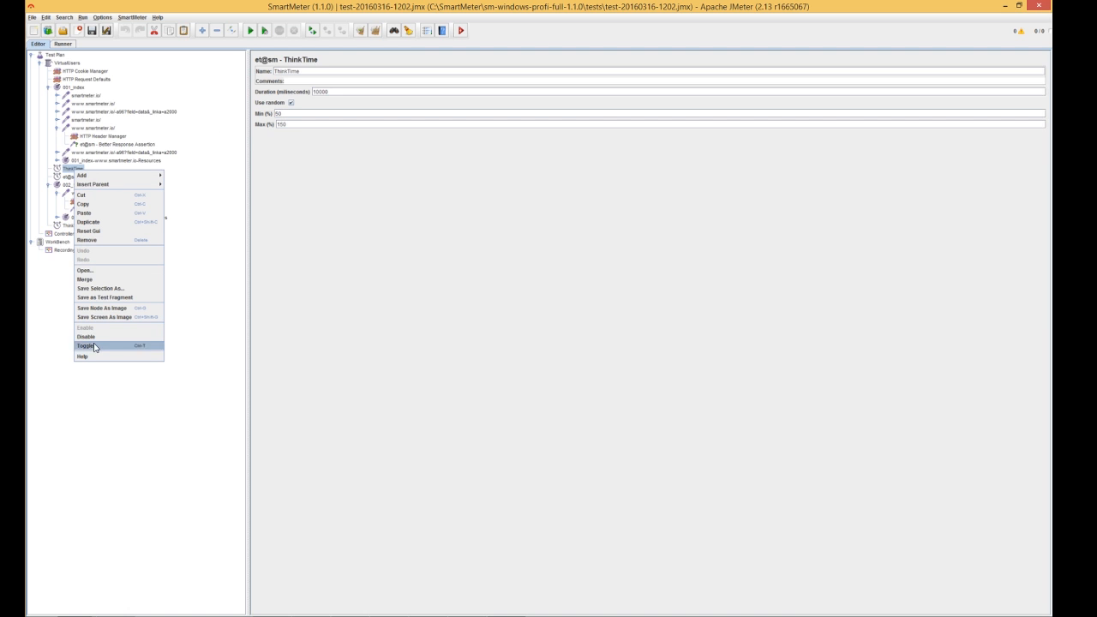
left_click(86, 346)
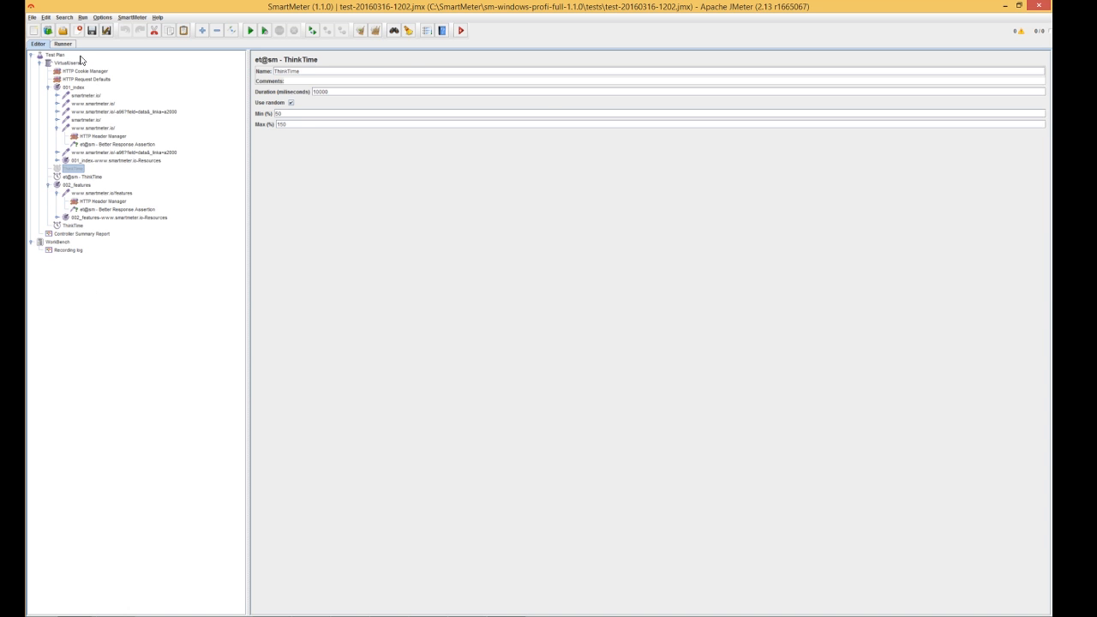
right_click(62, 61)
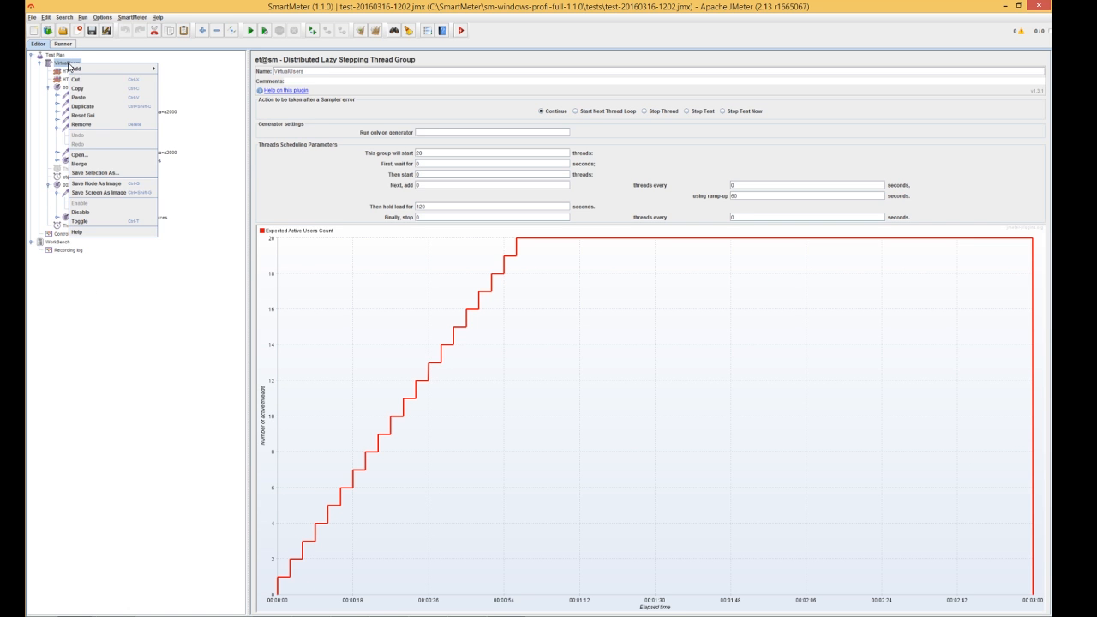
left_click(75, 69)
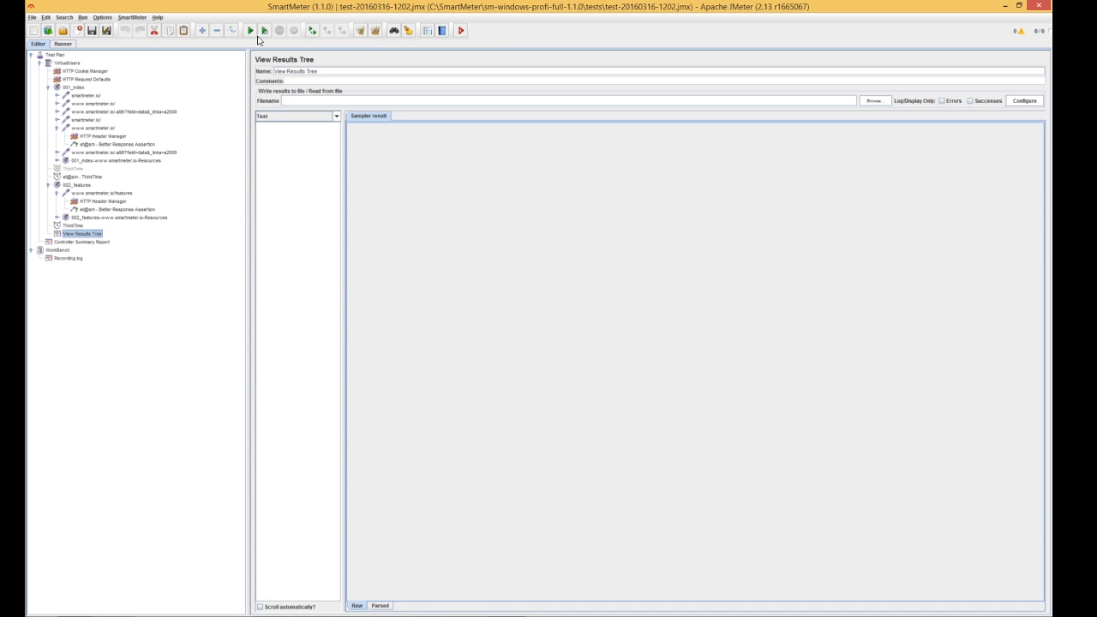
Step: Run the load test, watch the results tree, then review the Controller Summary Report for SSC_index, SSC_features and total
left_click(250, 31)
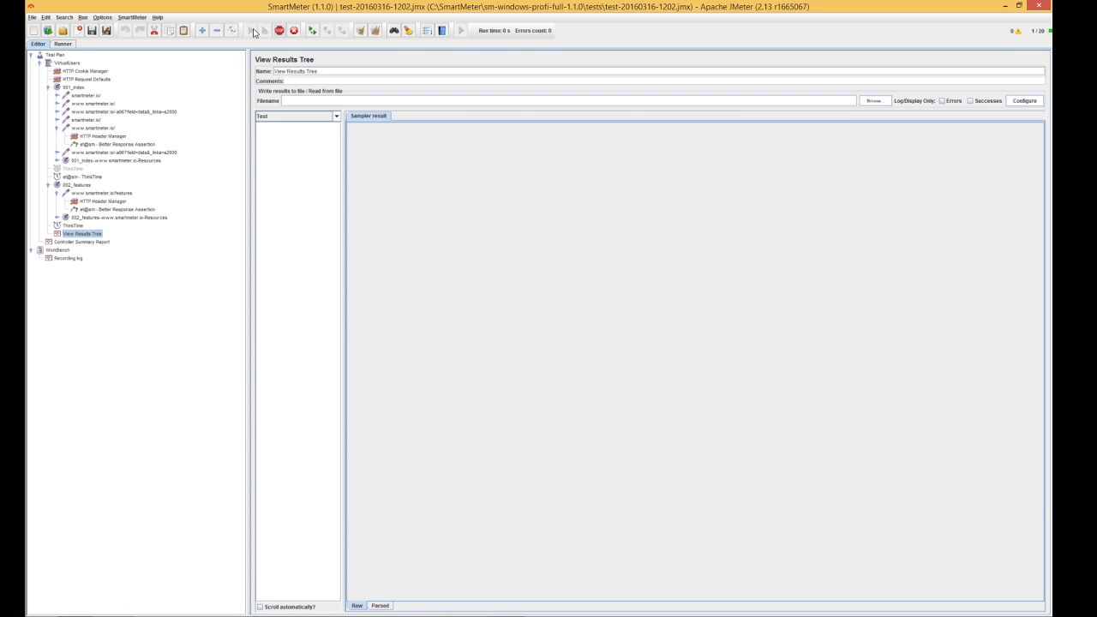
left_click(250, 31)
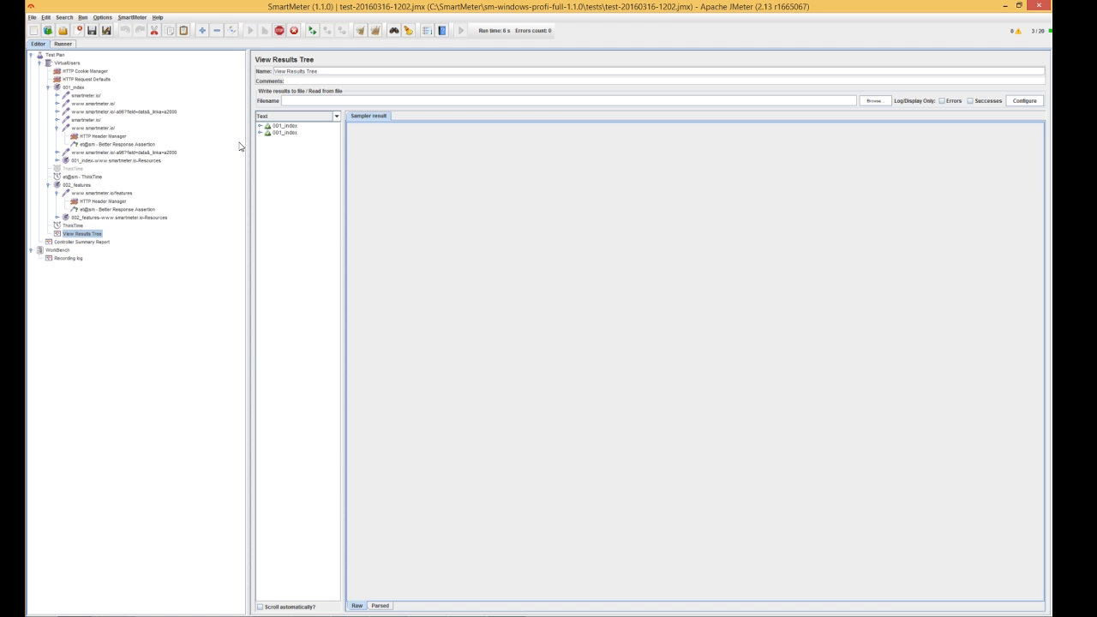
left_click(260, 125)
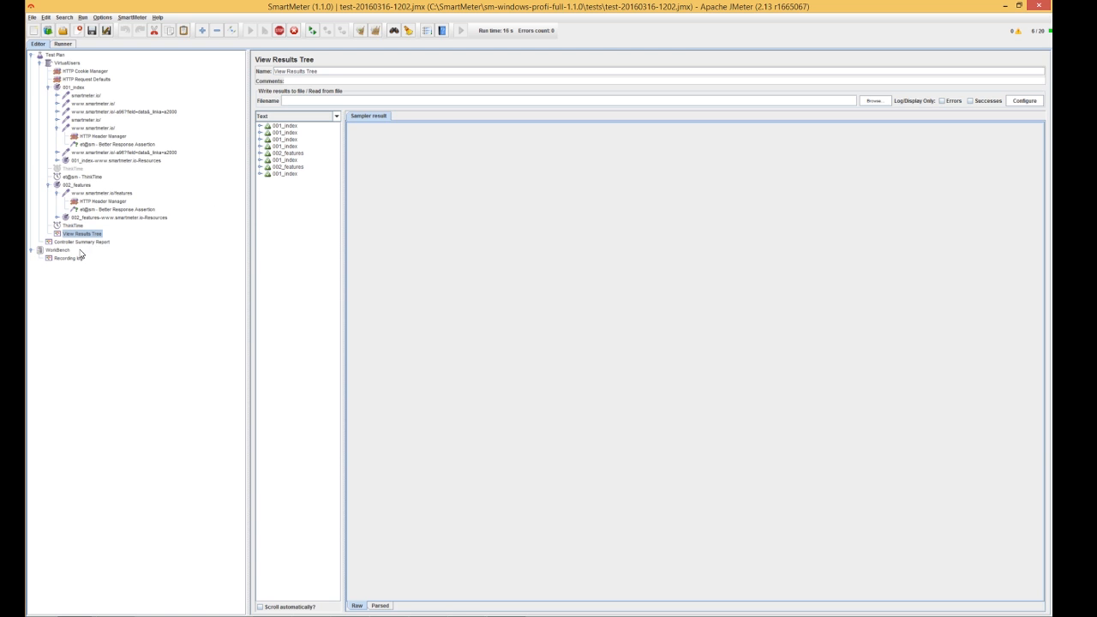
left_click(82, 242)
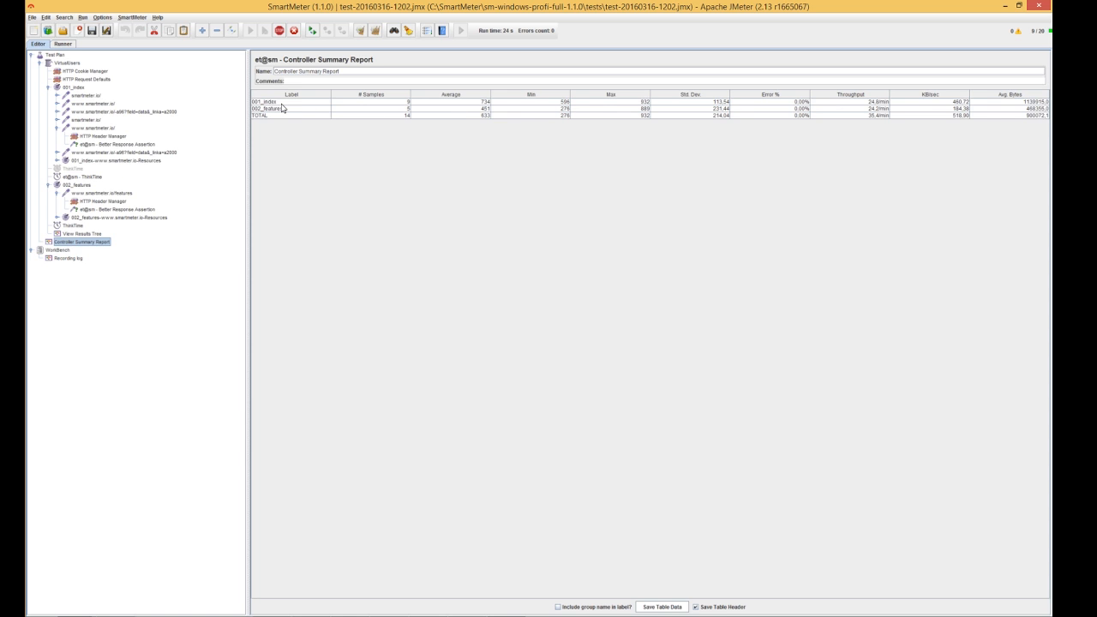
Step: Clear all collected results so the View Results Tree is empty again
left_click(83, 233)
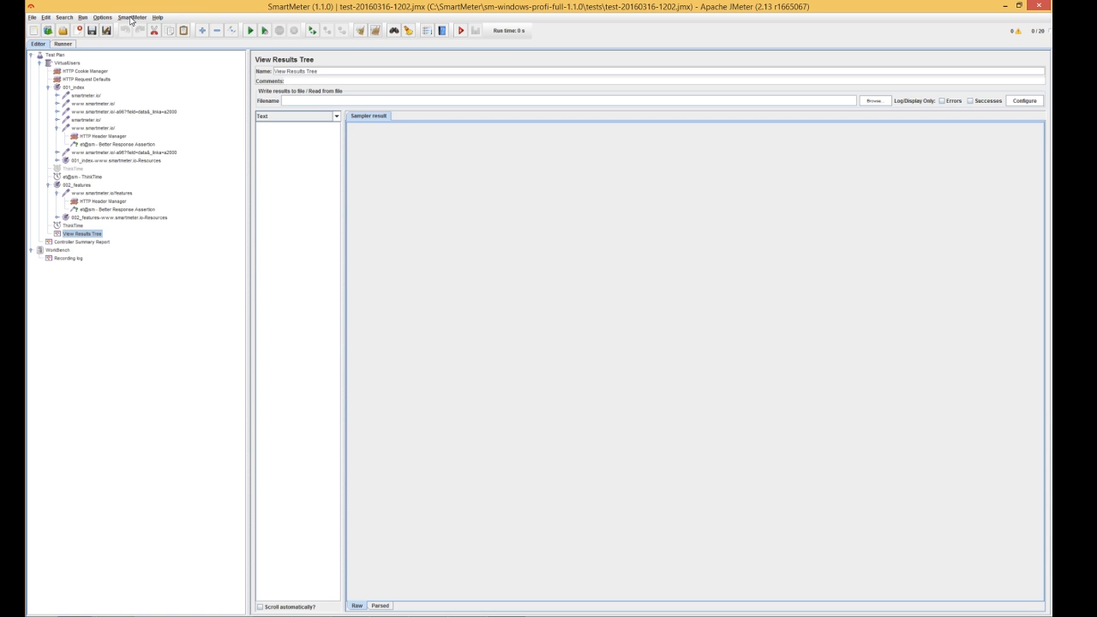
Step: Disable the static resource requests via SmartMeter's Test menu
left_click(132, 17)
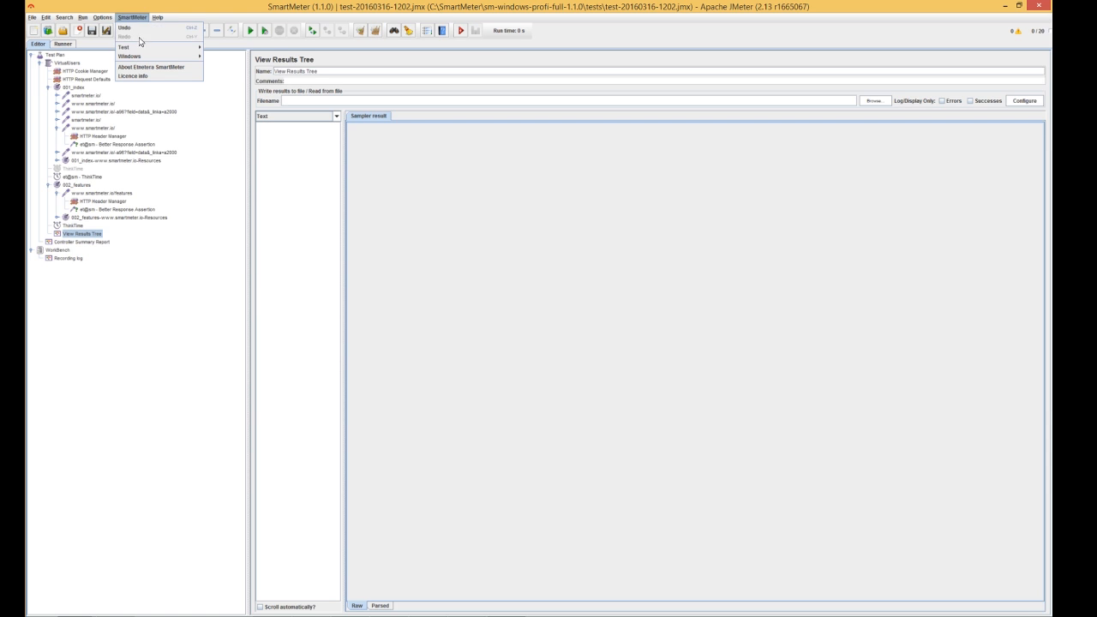
mouse_move(124, 46)
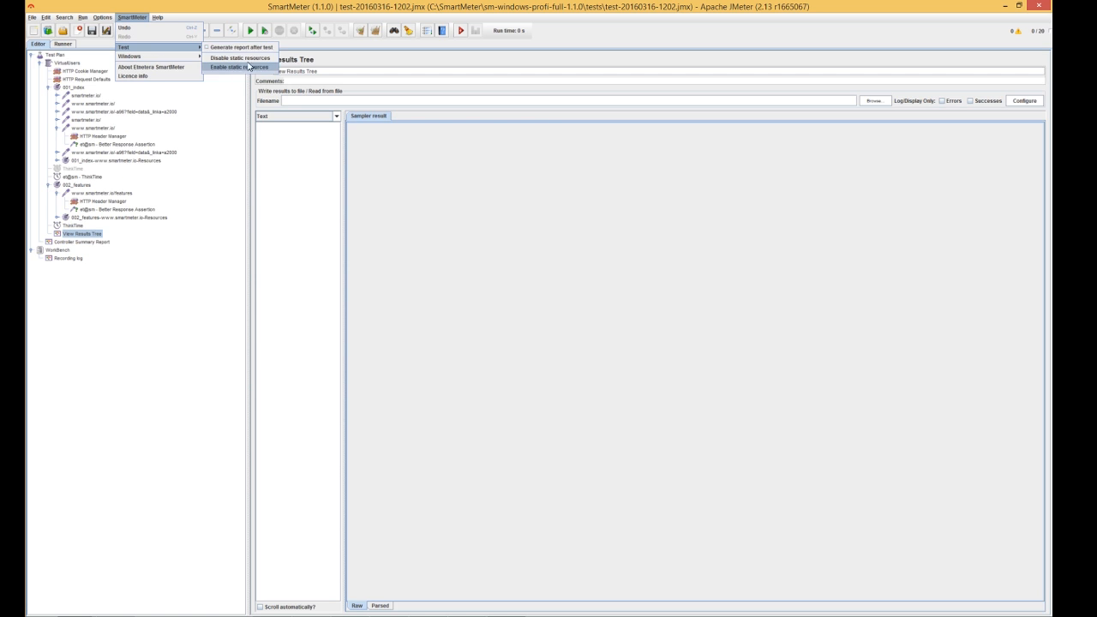
left_click(230, 67)
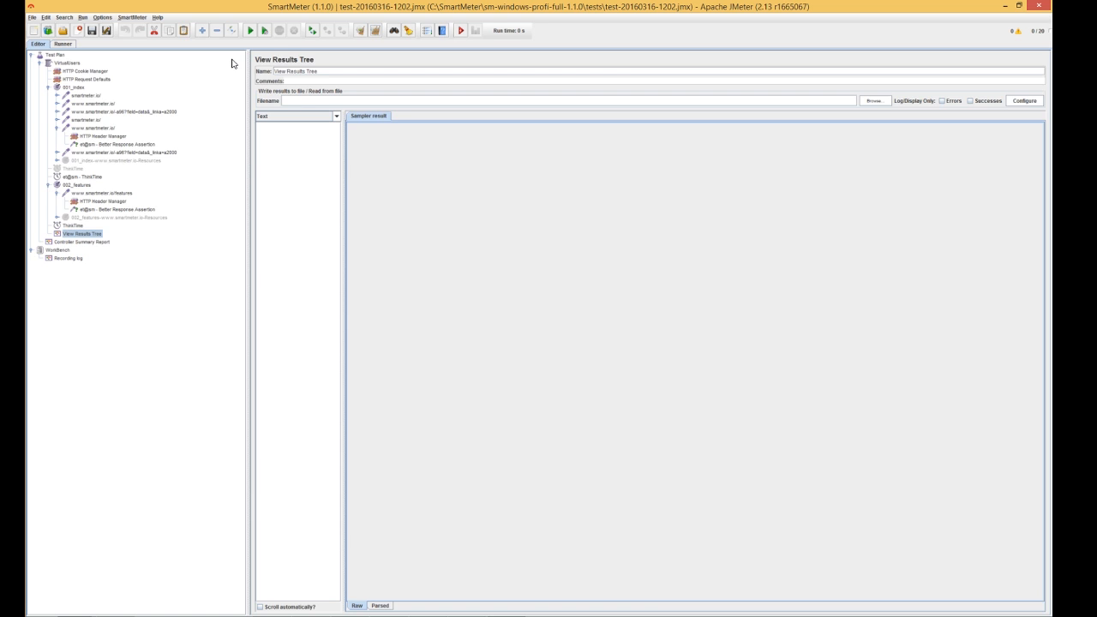
mouse_move(453, 44)
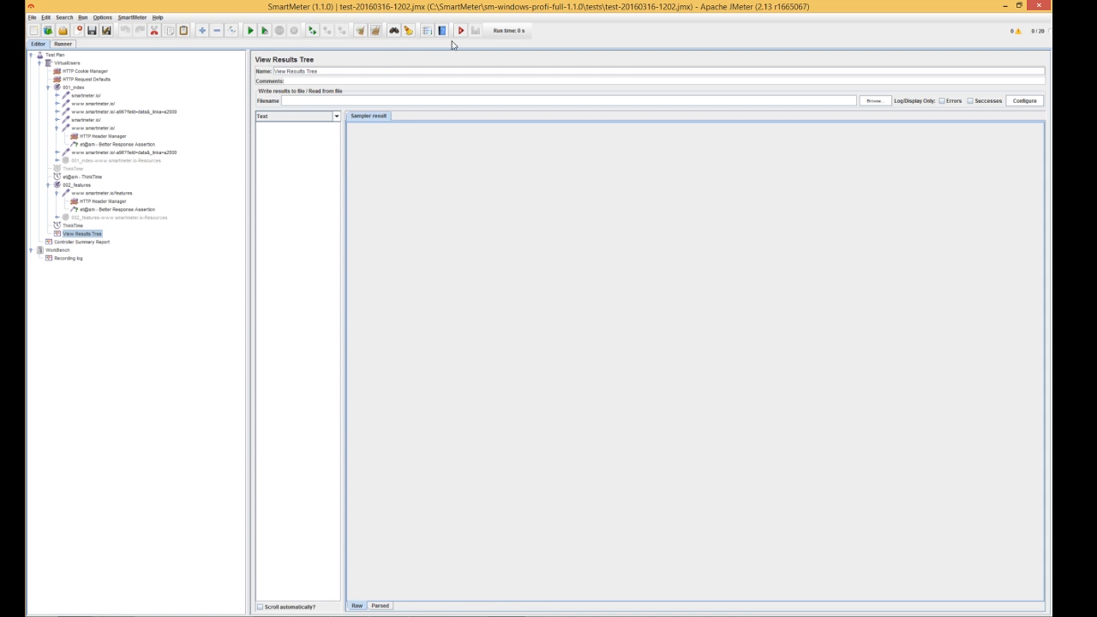
mouse_move(439, 52)
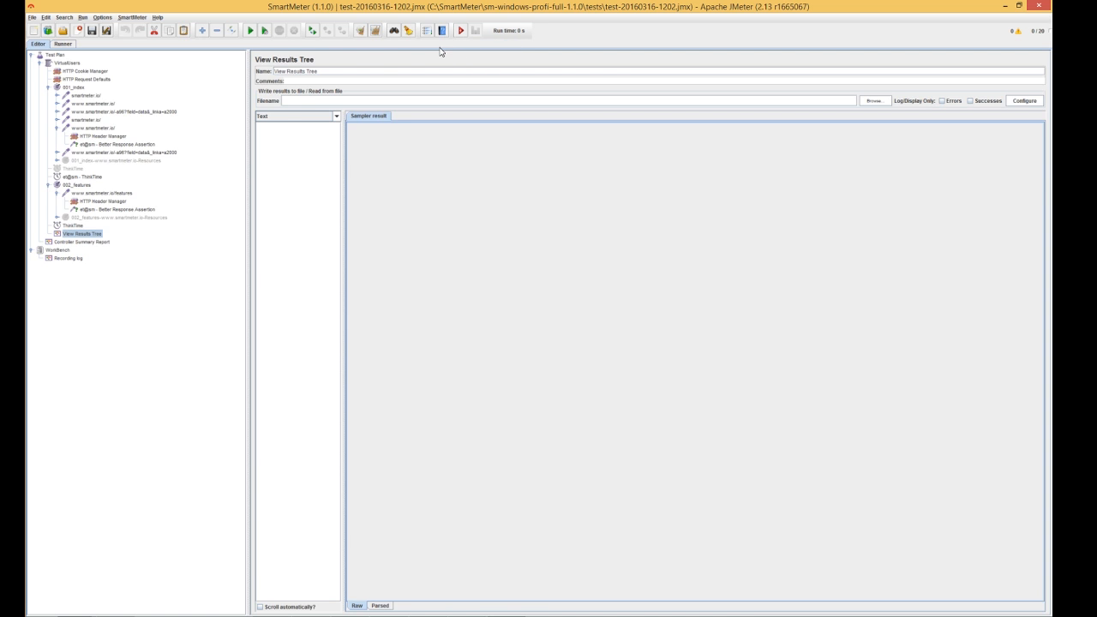
mouse_move(487, 185)
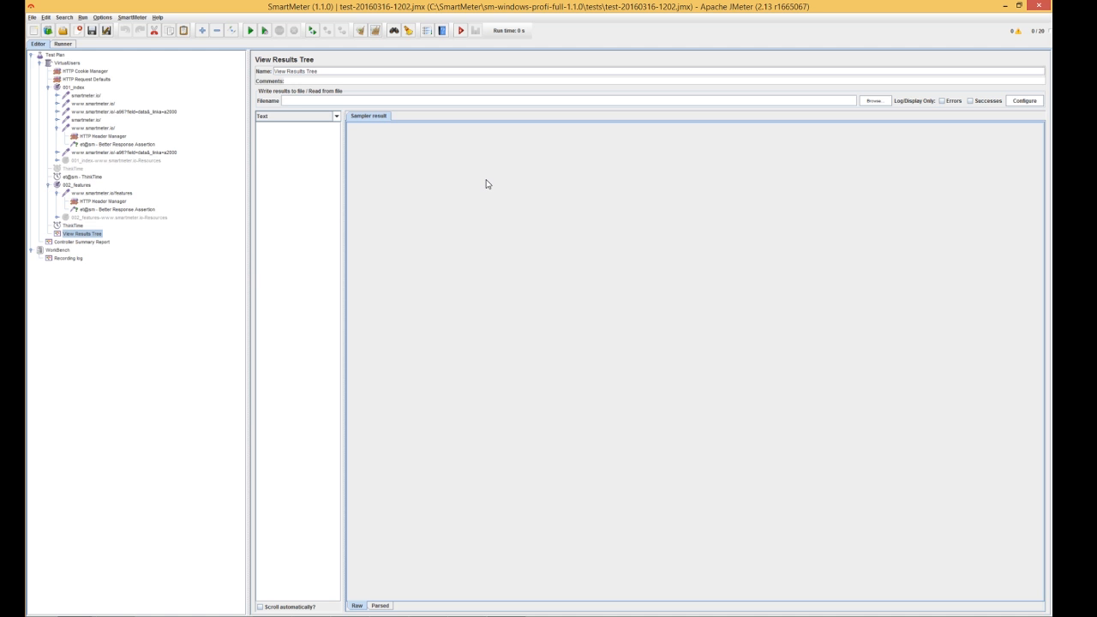